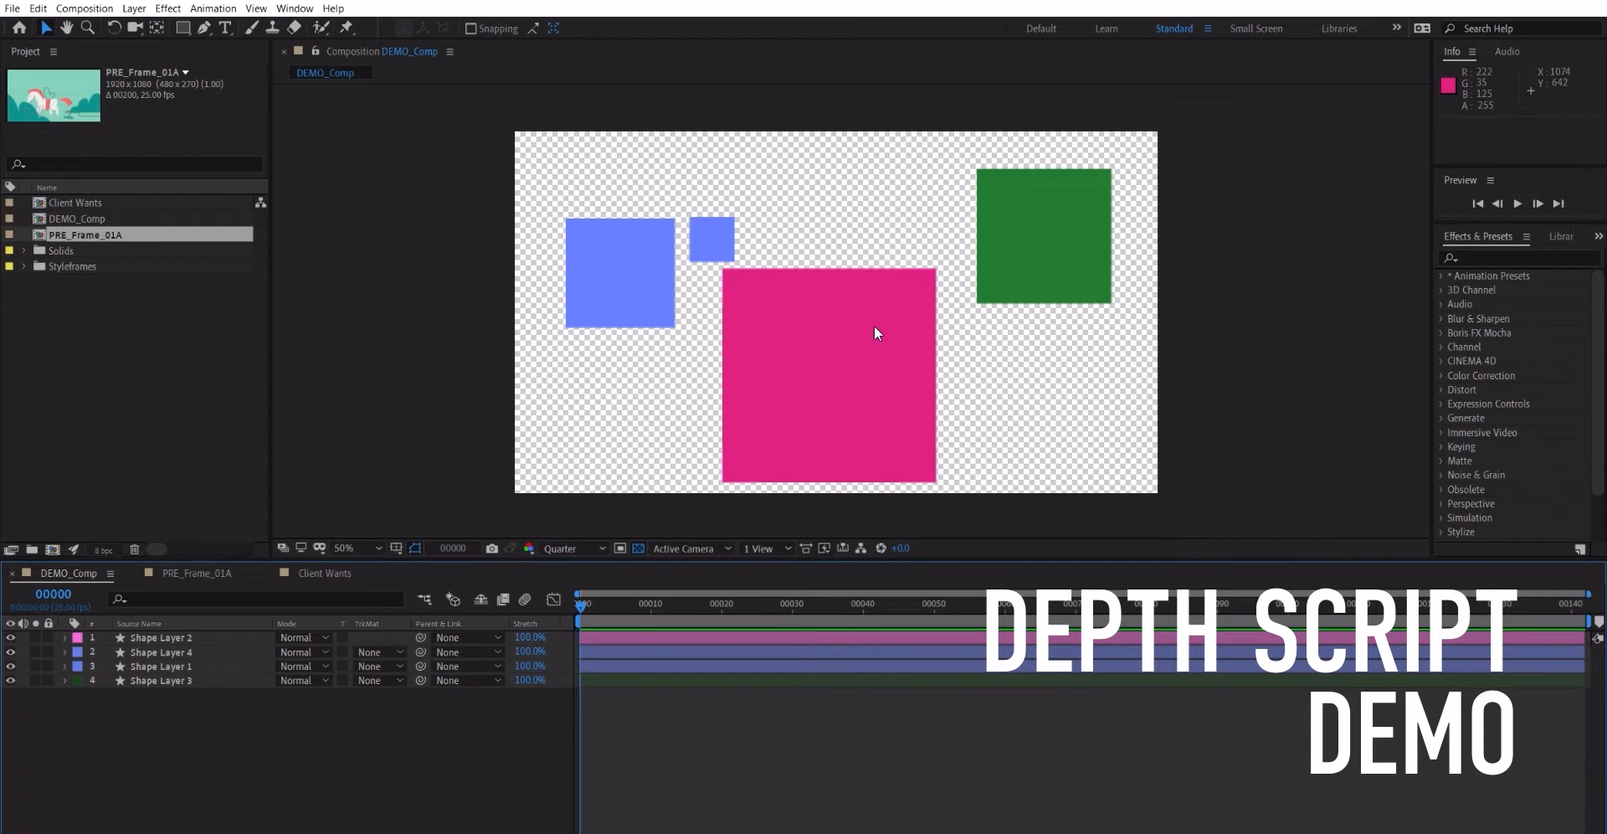
mouse_move(921, 270)
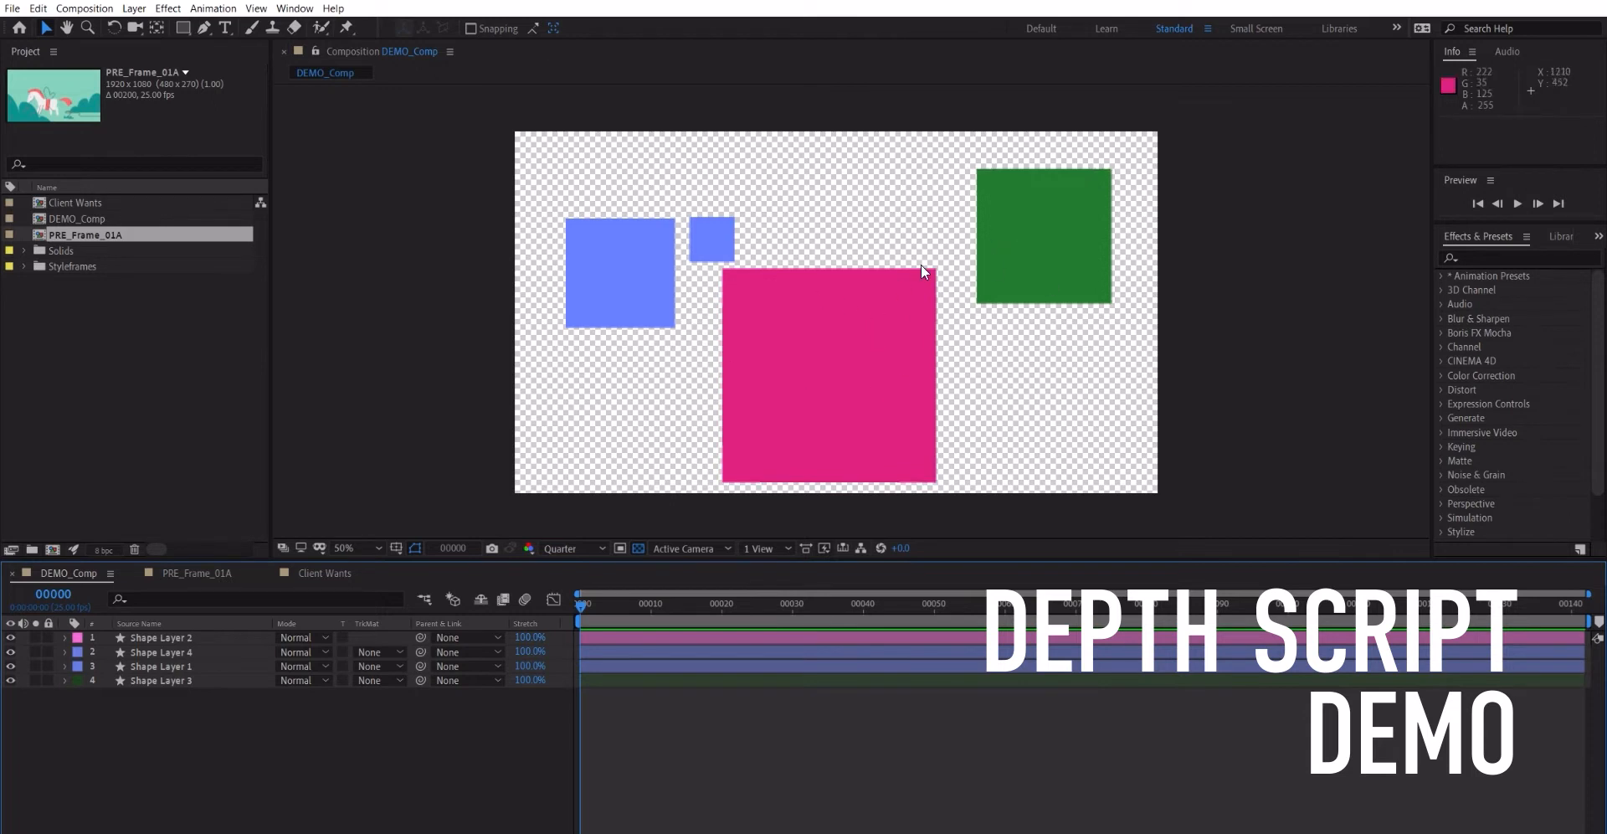
mouse_move(915, 307)
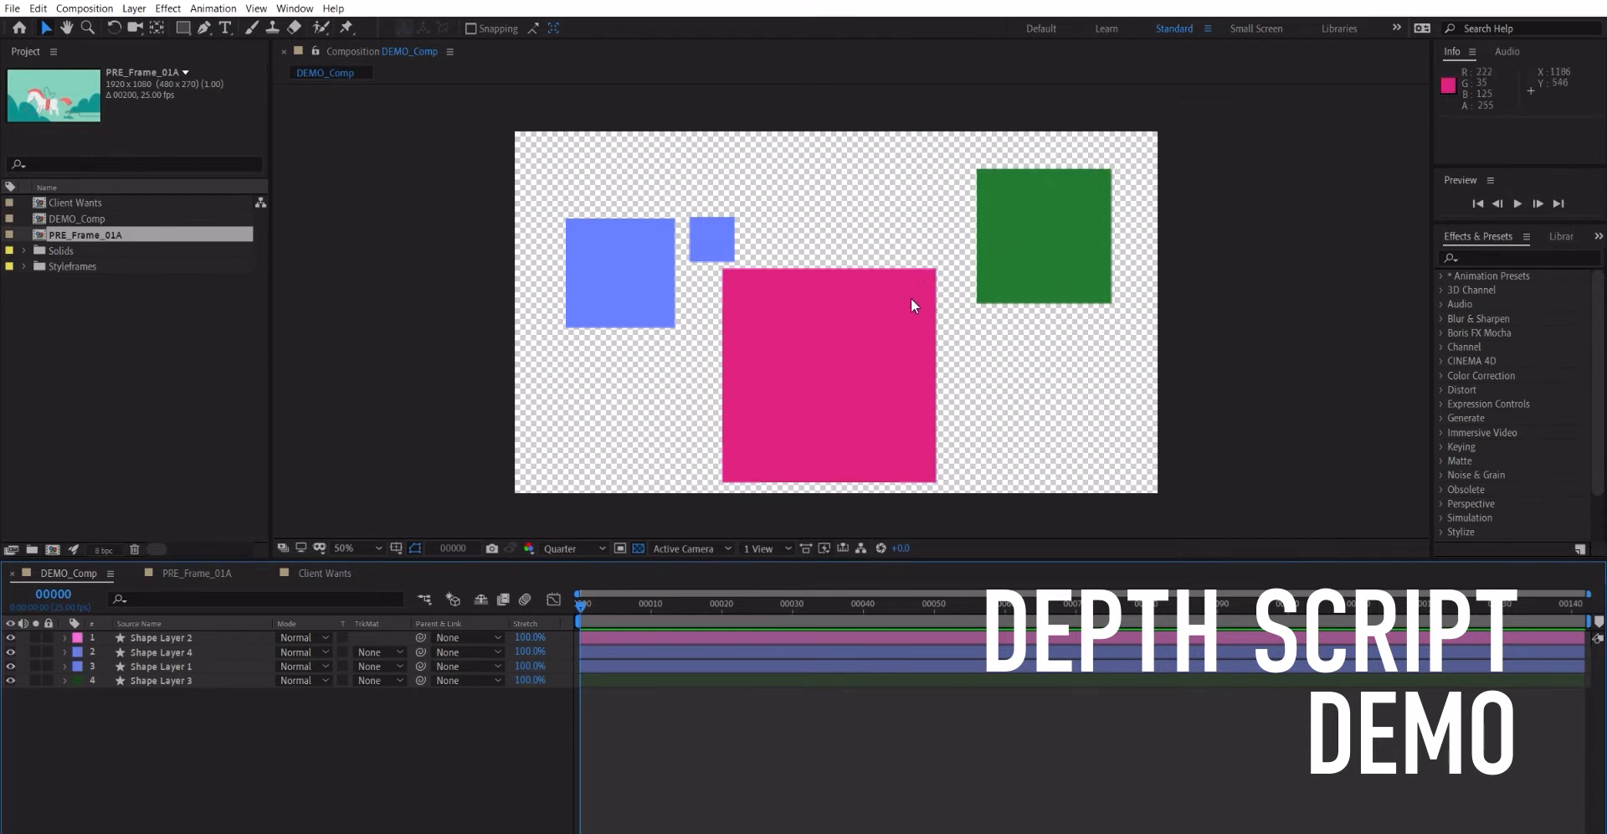
mouse_move(888, 403)
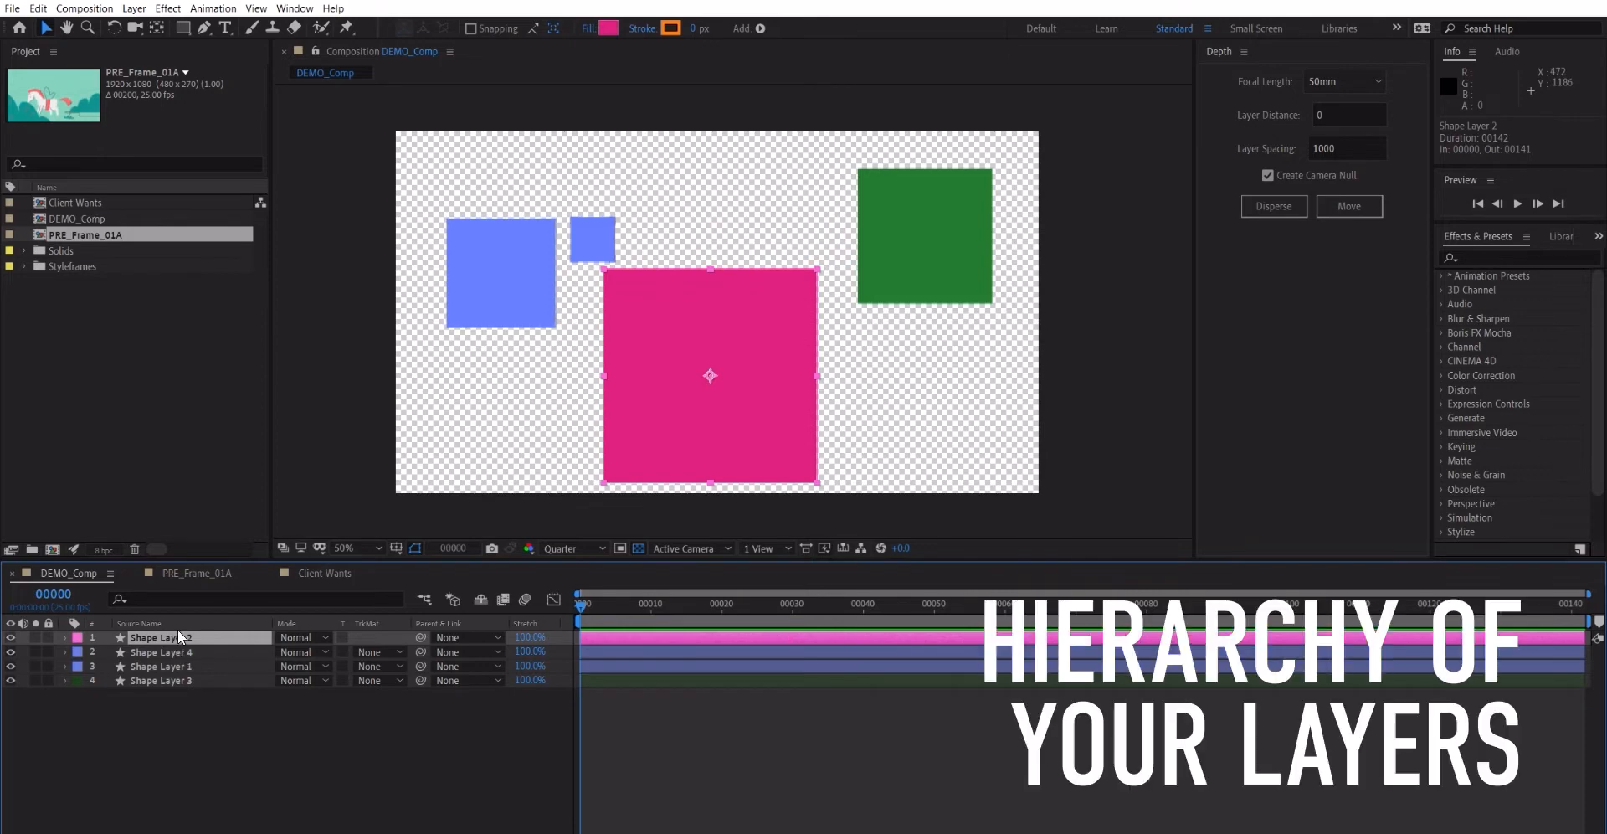
Step: Rename the pink square's layer Middle/MiddleParent and the green square's layer Back
left_click(161, 667)
type("Front")
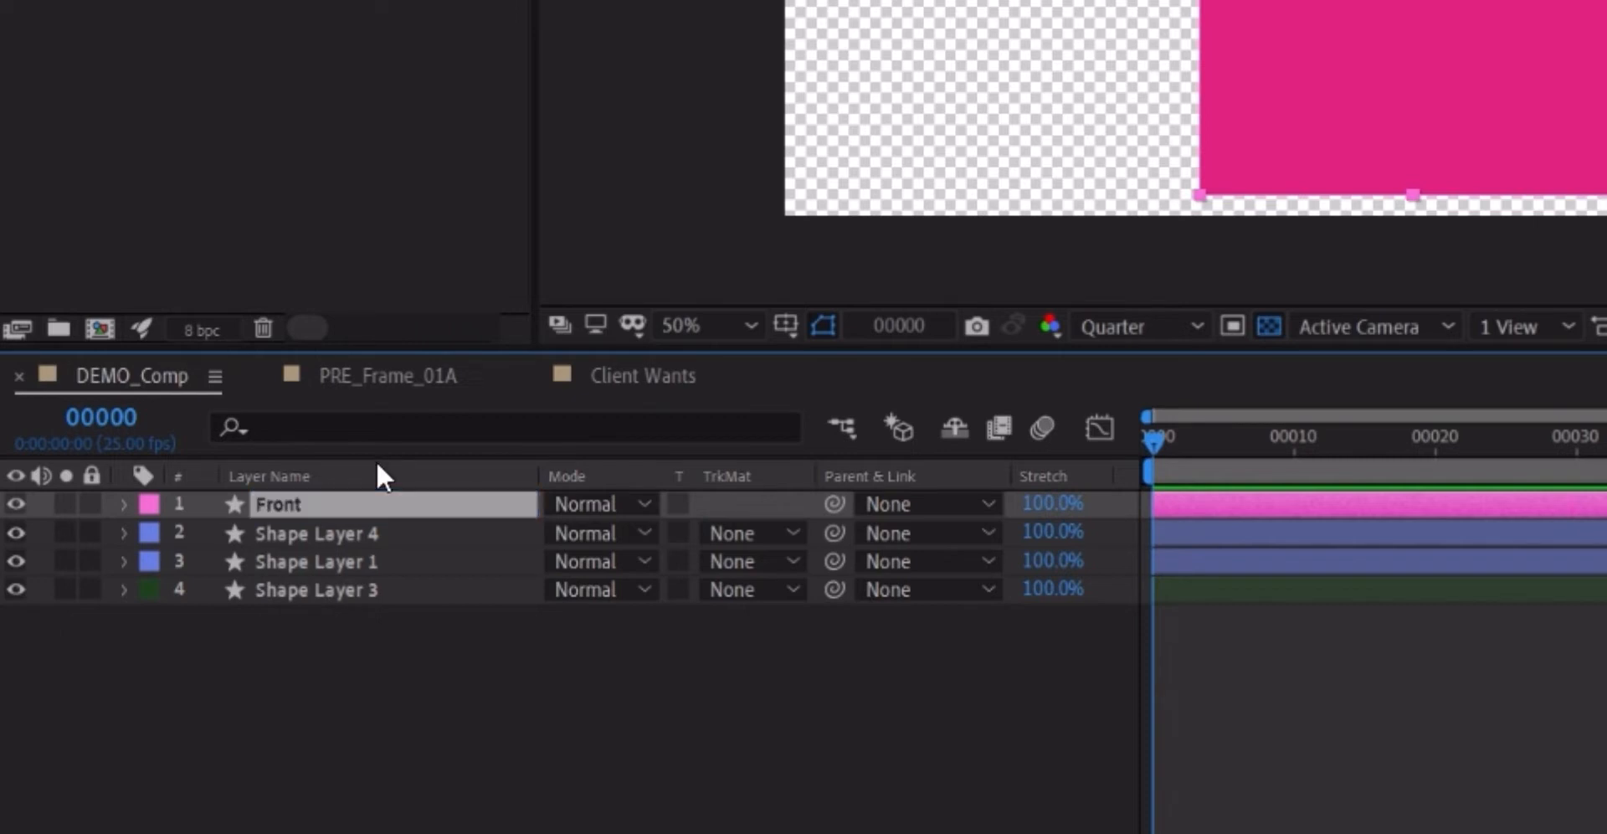
type("M")
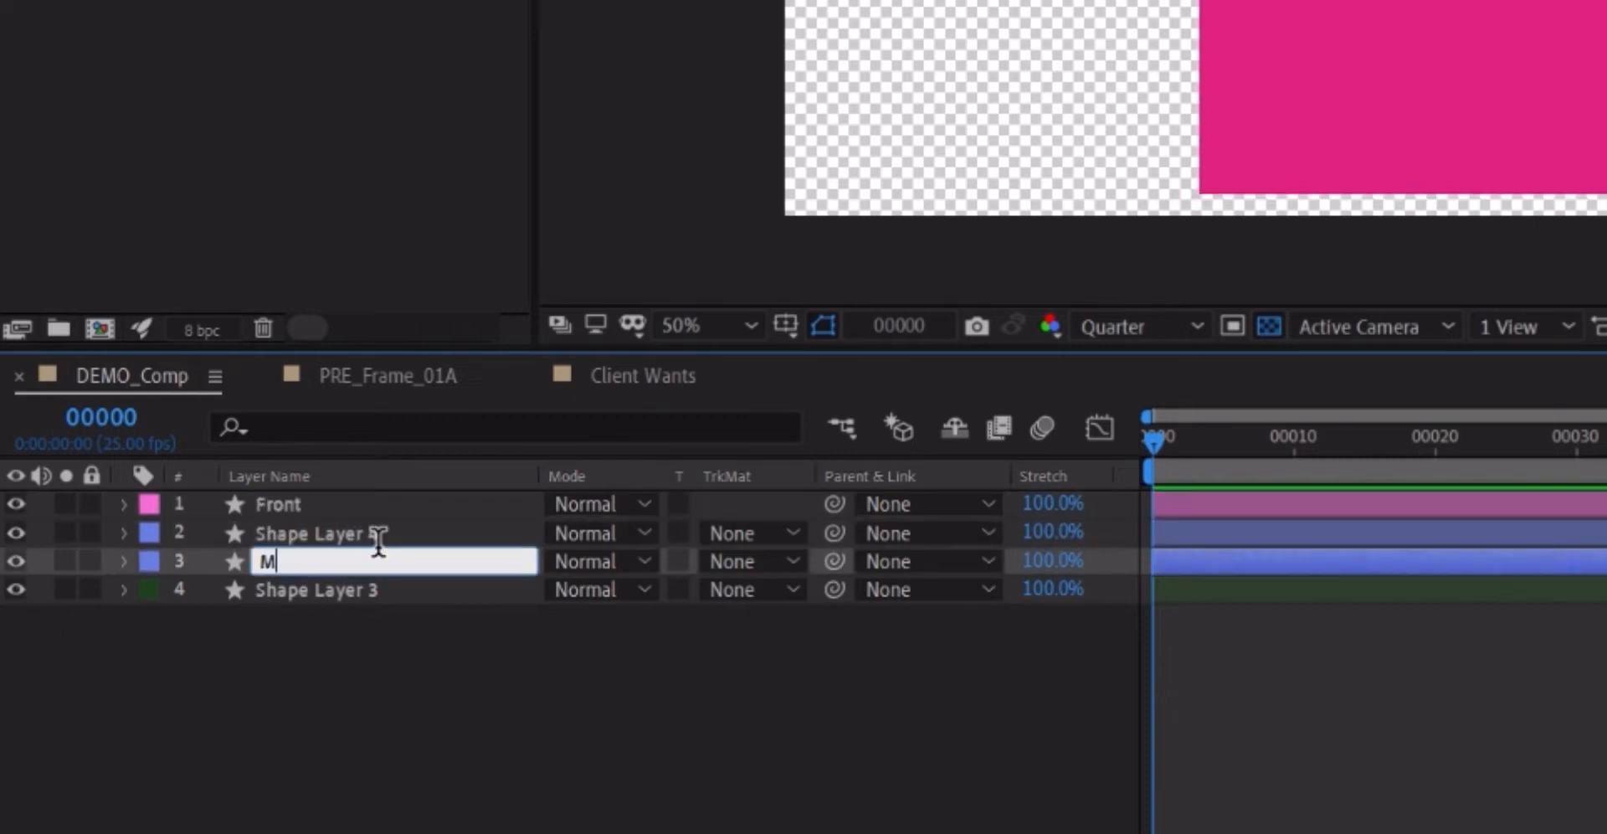
type("iddle")
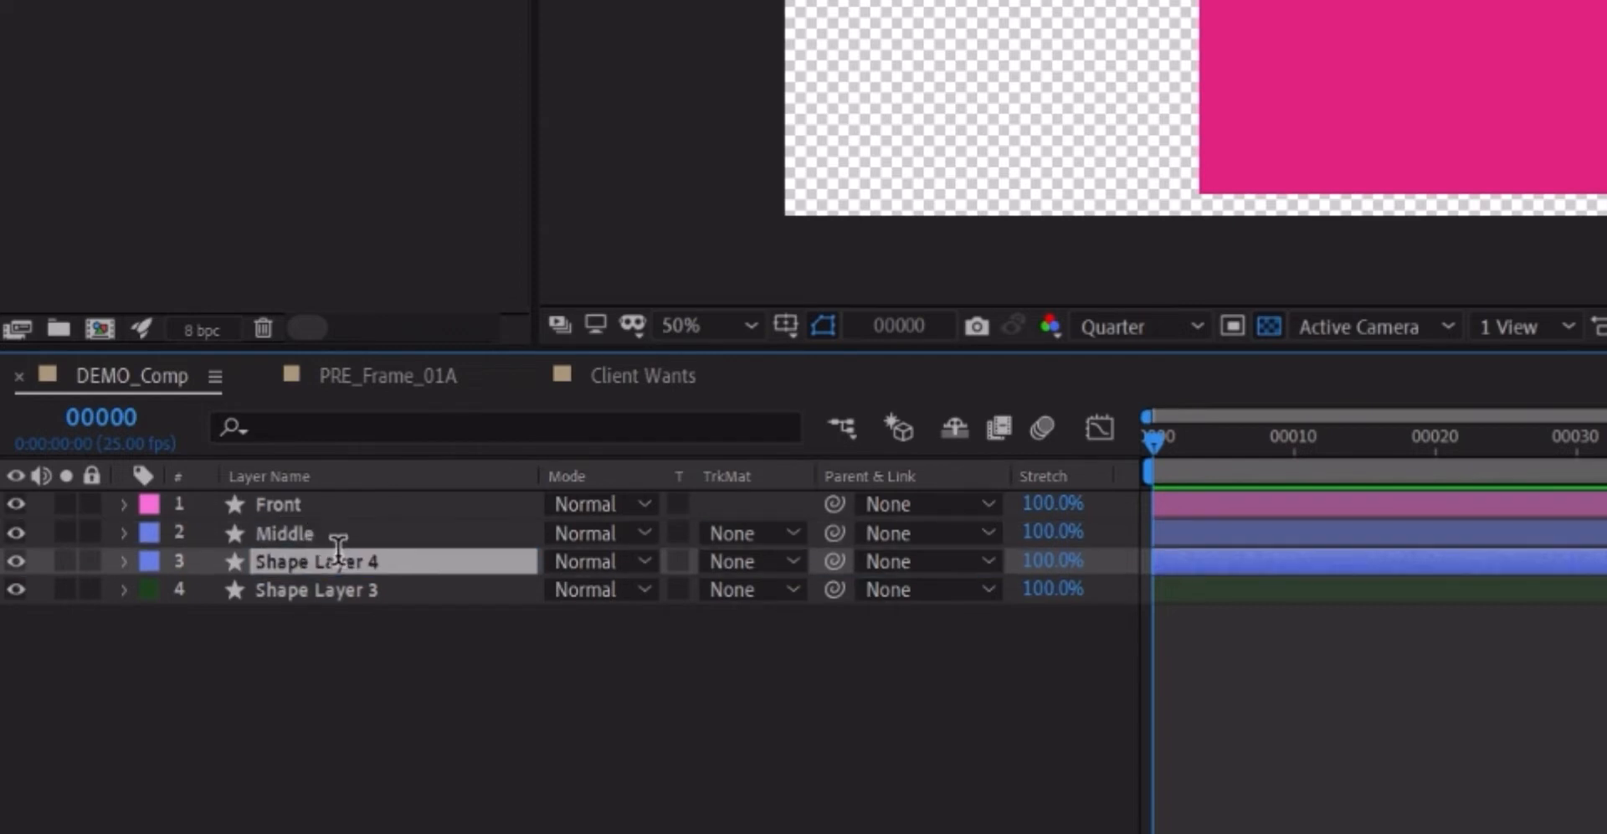
type("MiddleParent")
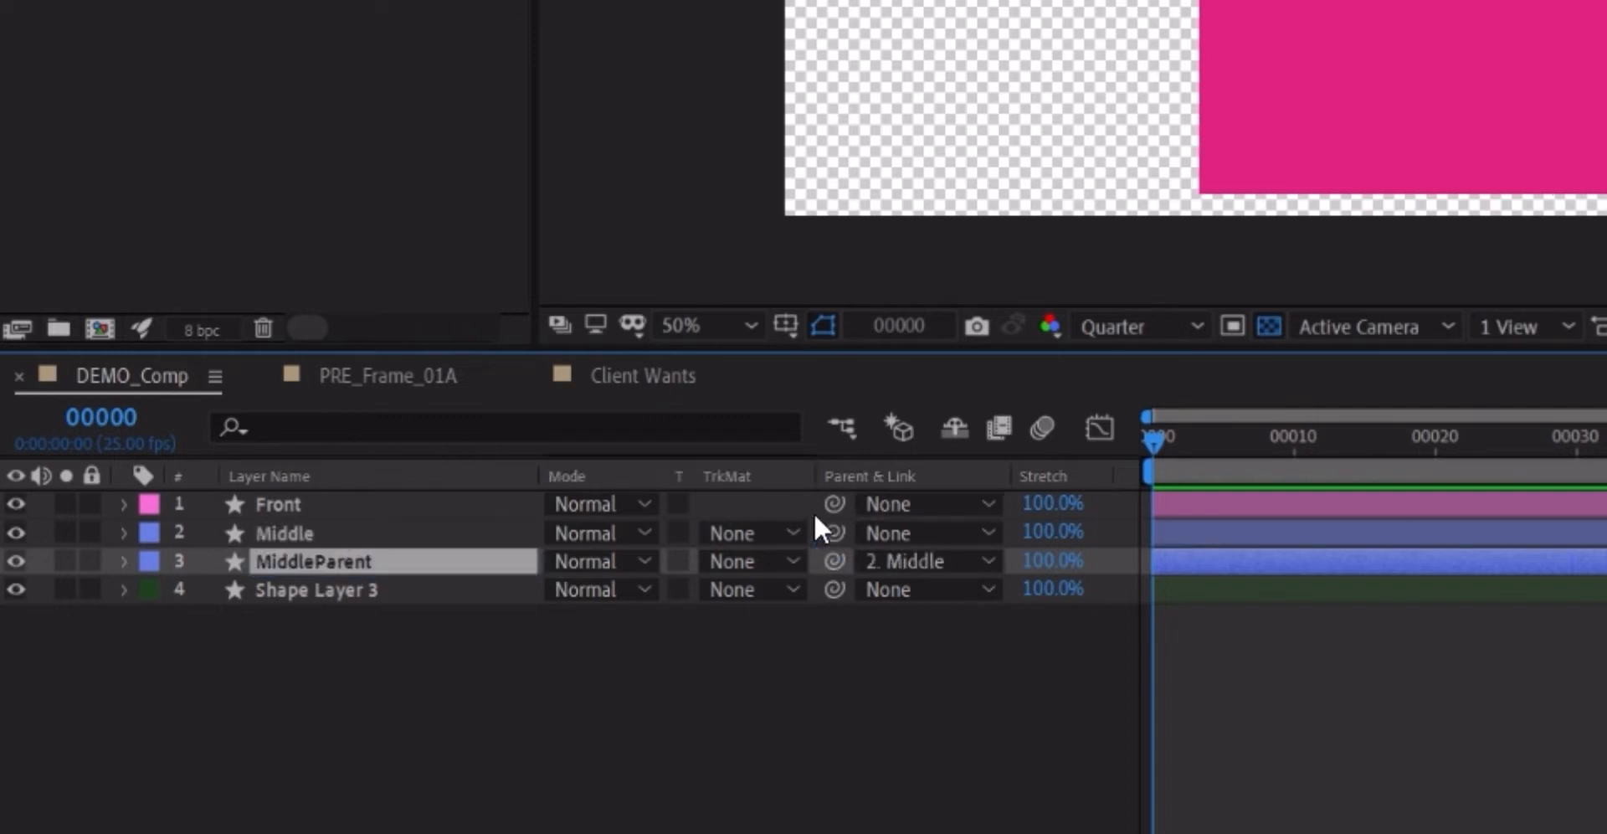
double_click(315, 589)
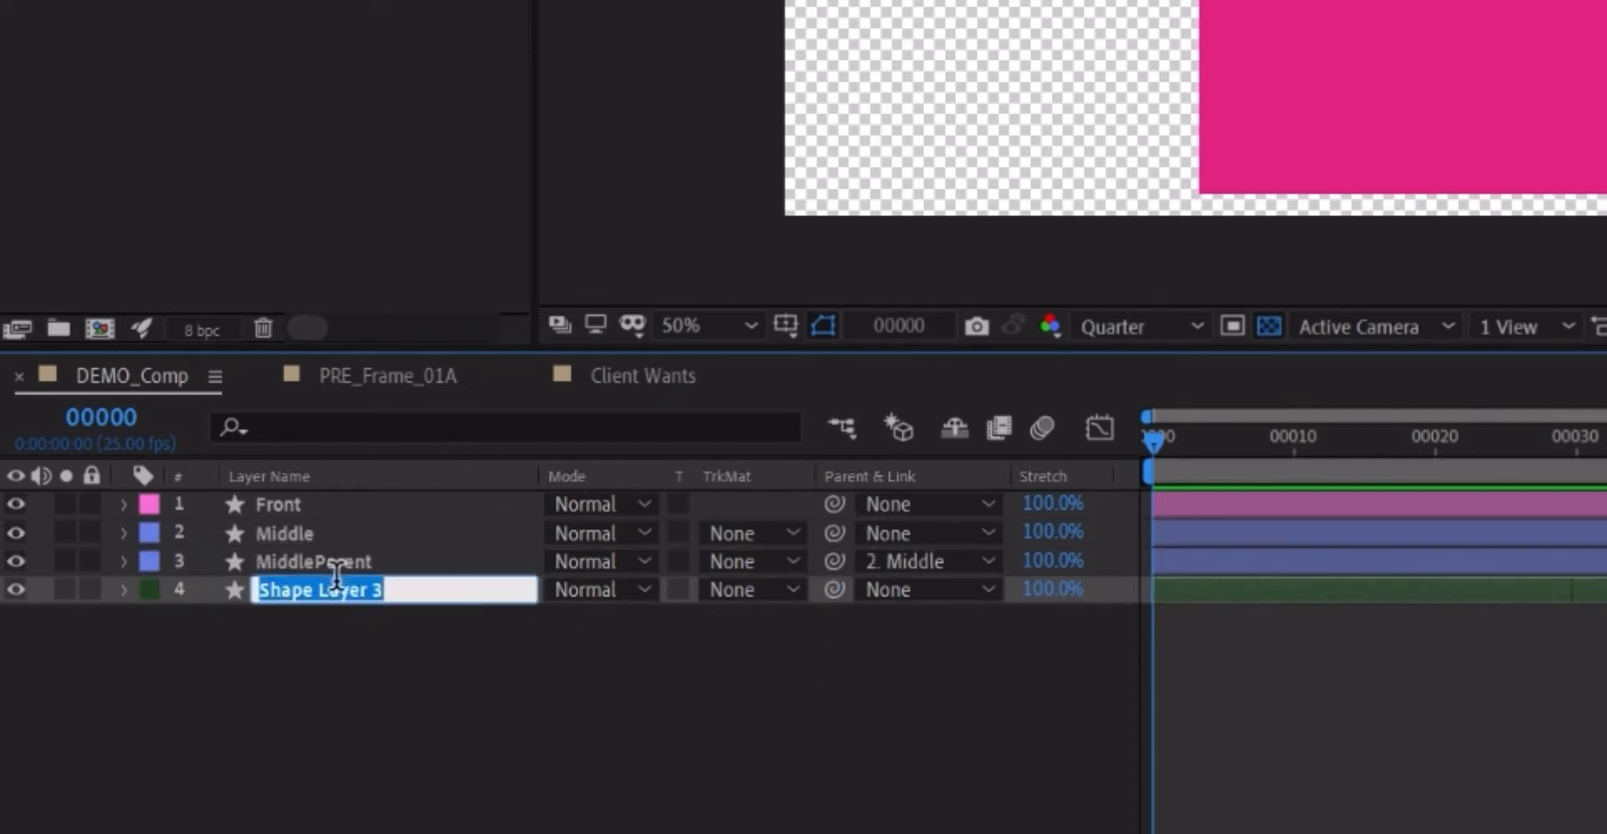
type("Back")
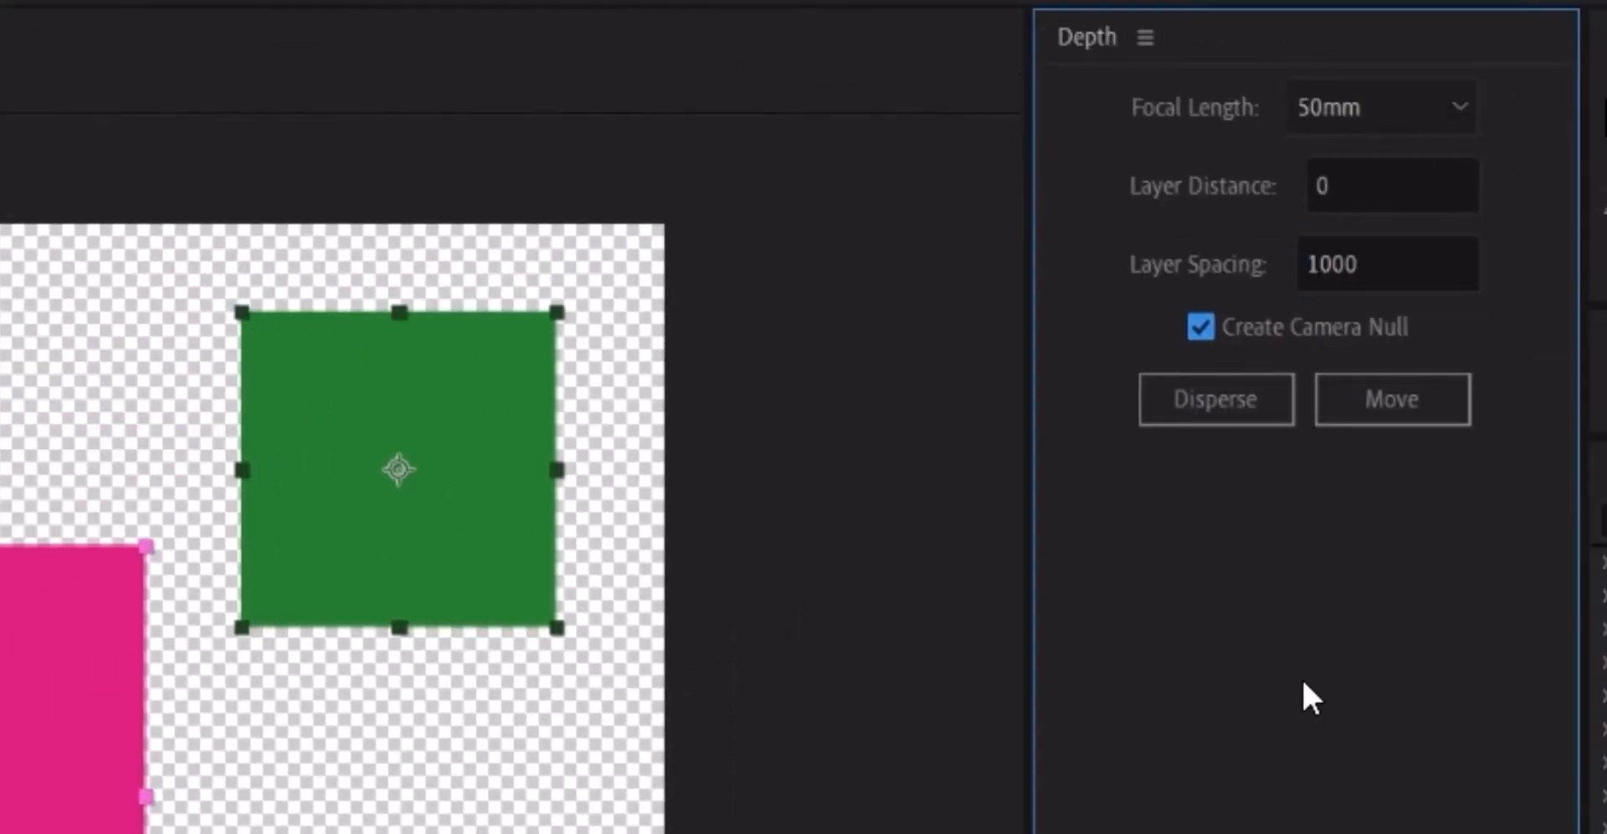
Step: Disperse the layers in 3D, creating a 50mm camera parented to a Camera Controller null
left_click(1274, 206)
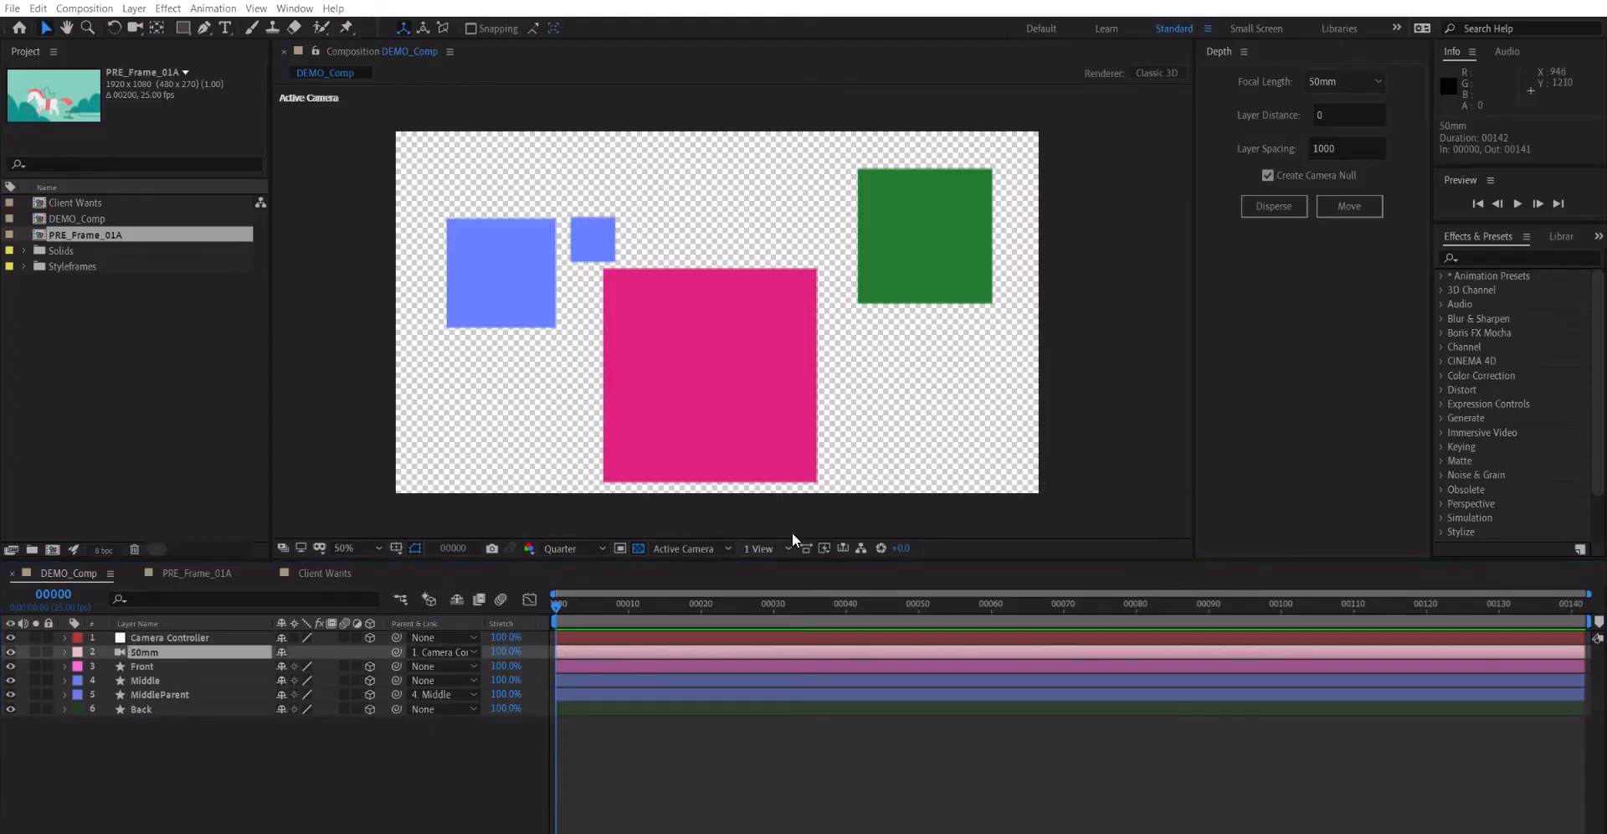
Step: Show a Top view beside the Active Camera and compare the camera, Middle and MiddleParent positions
left_click(758, 549)
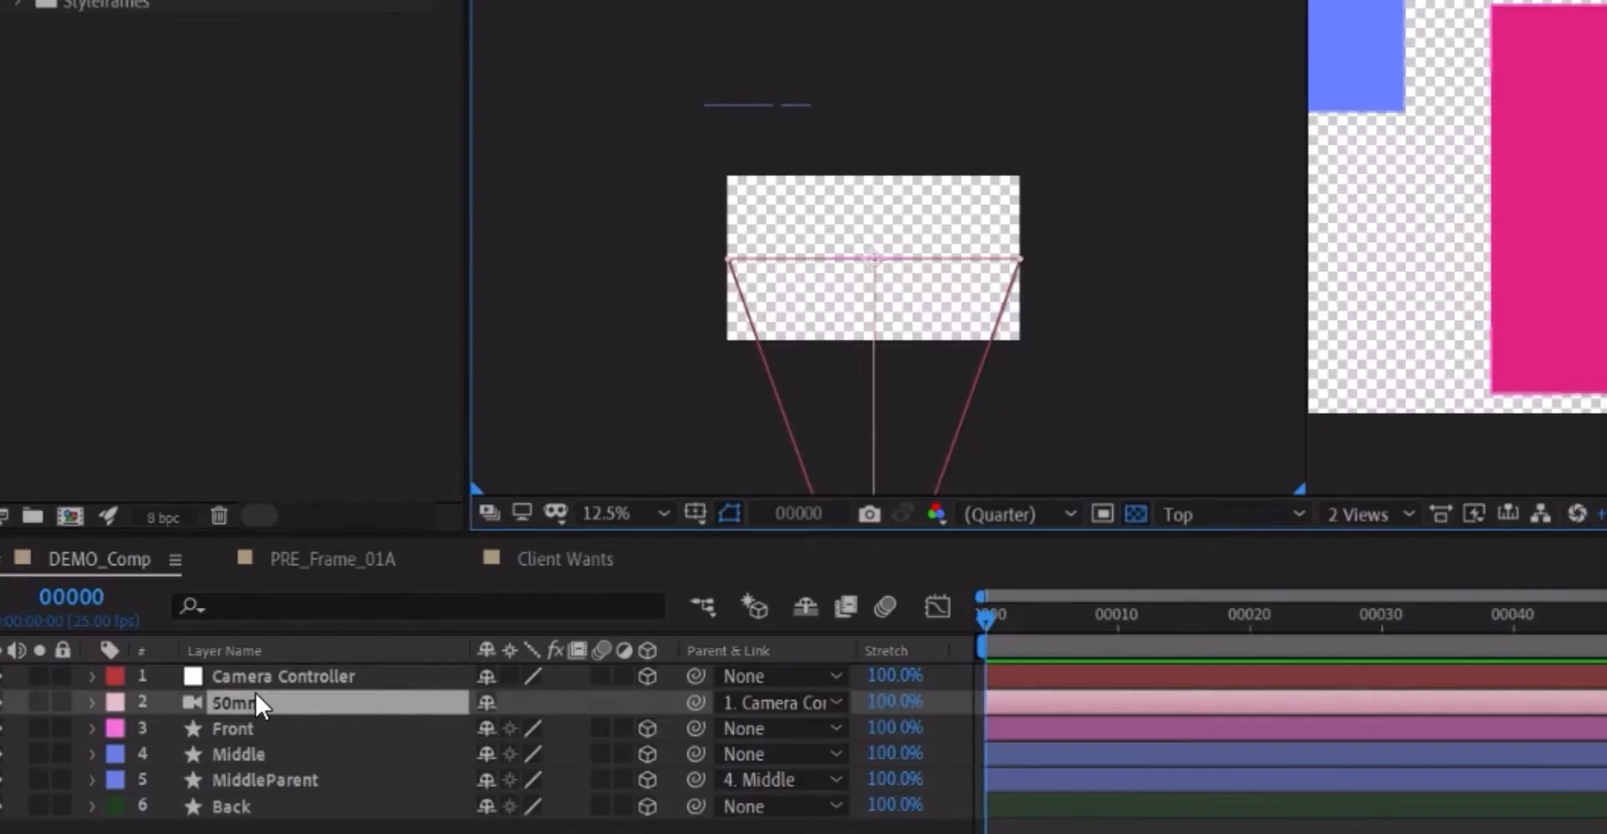
left_click(232, 728)
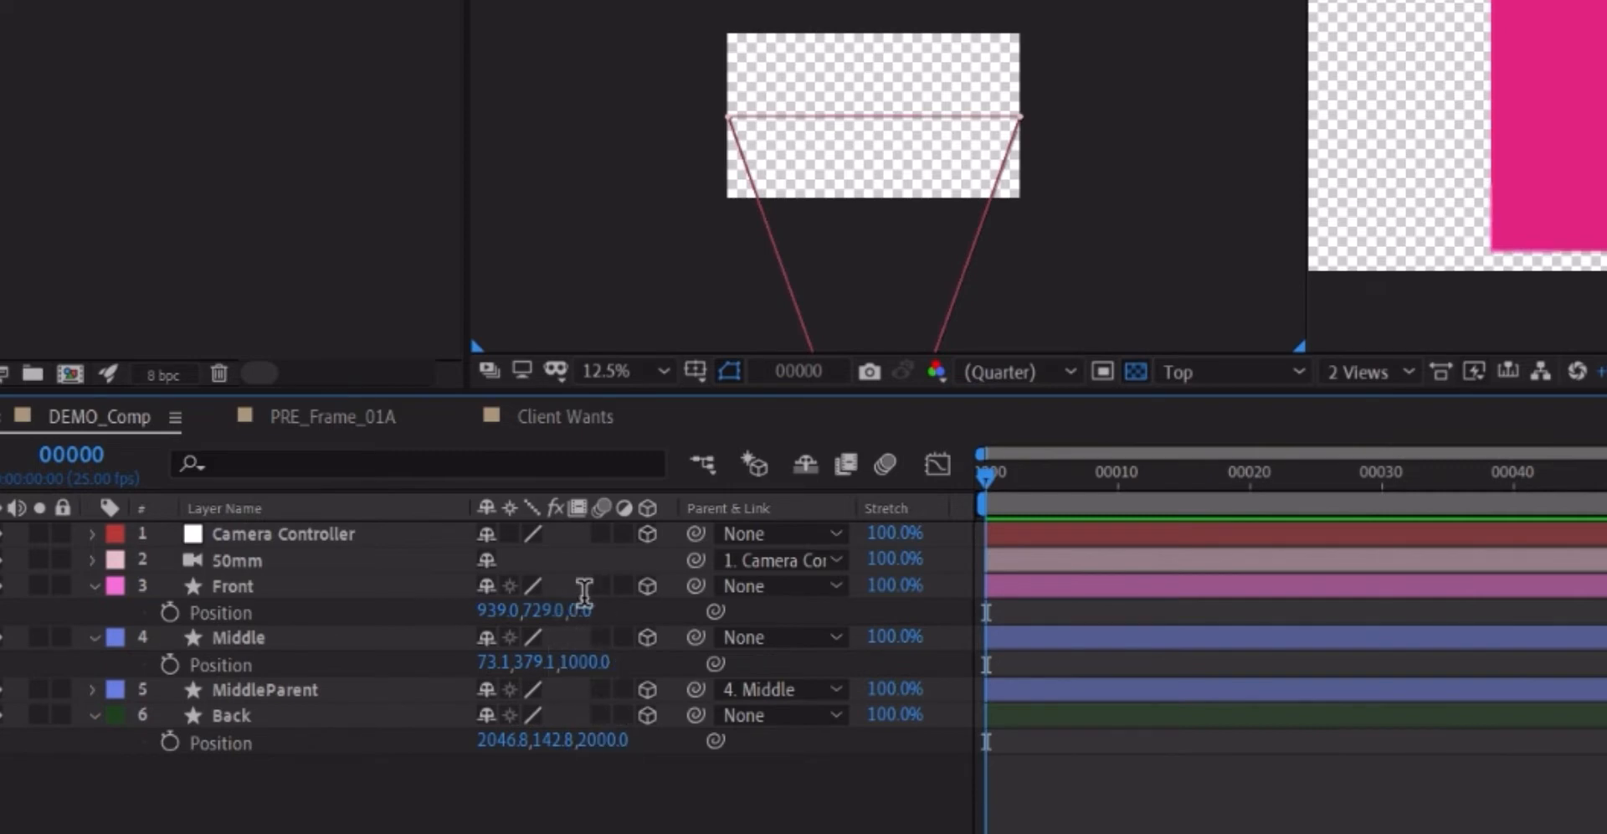
mouse_move(613, 735)
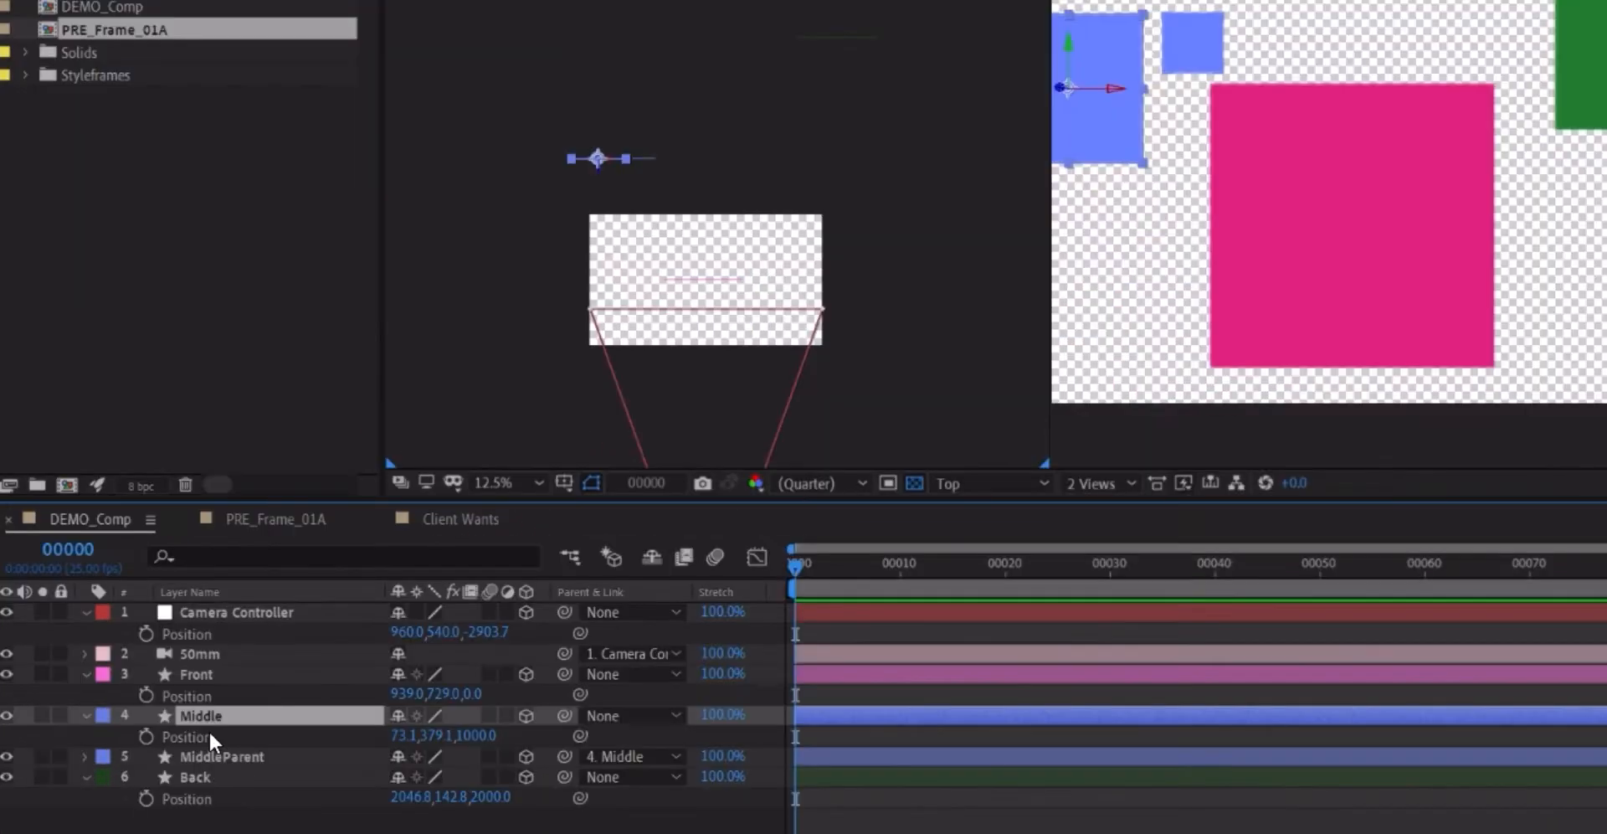
left_click(198, 758)
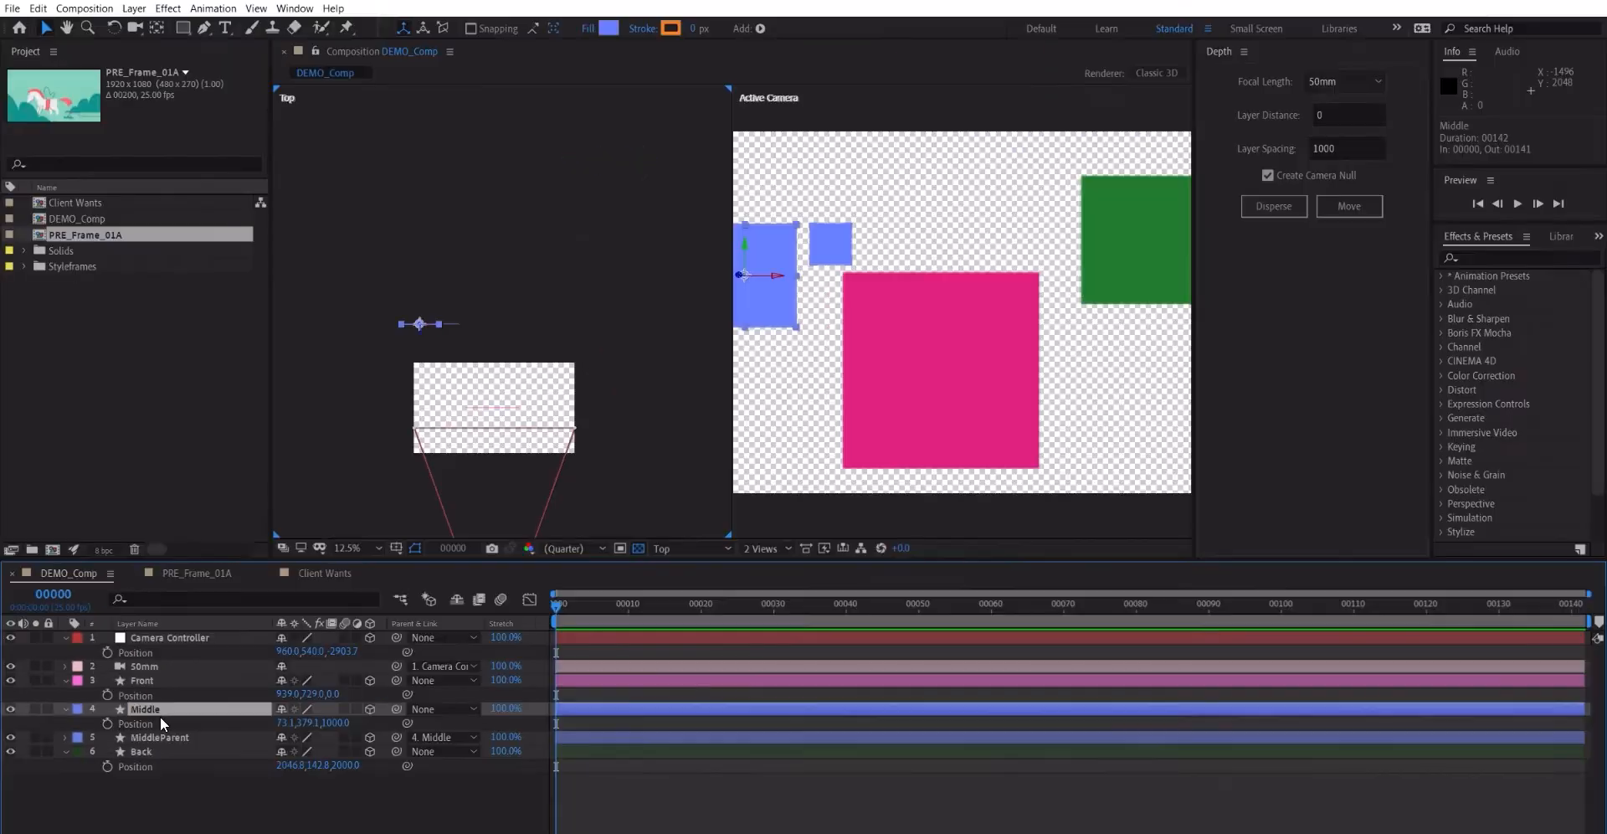
left_click(159, 738)
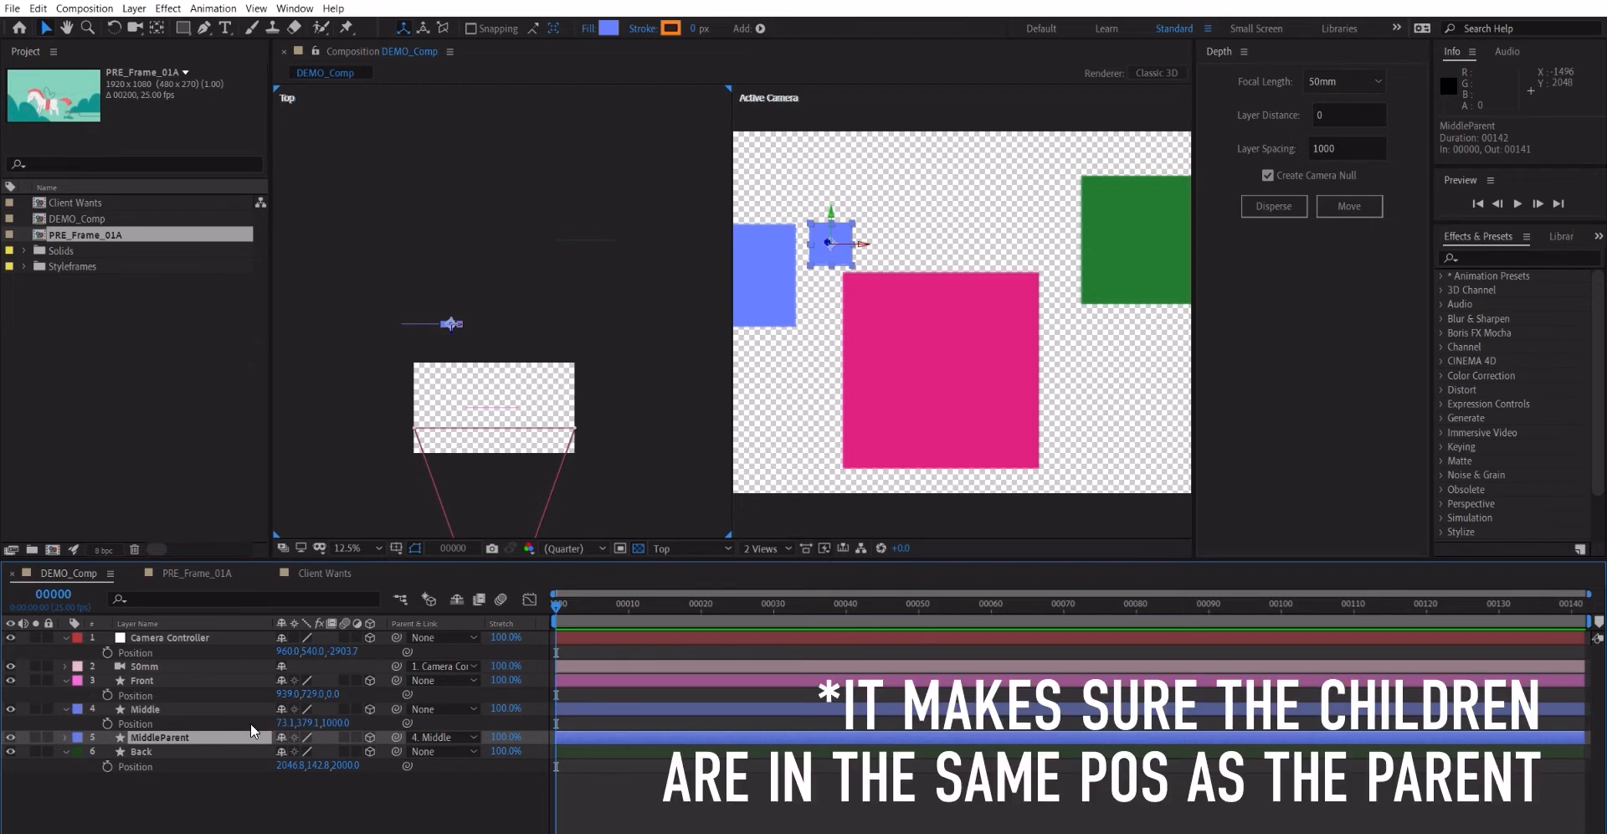
left_click(148, 710)
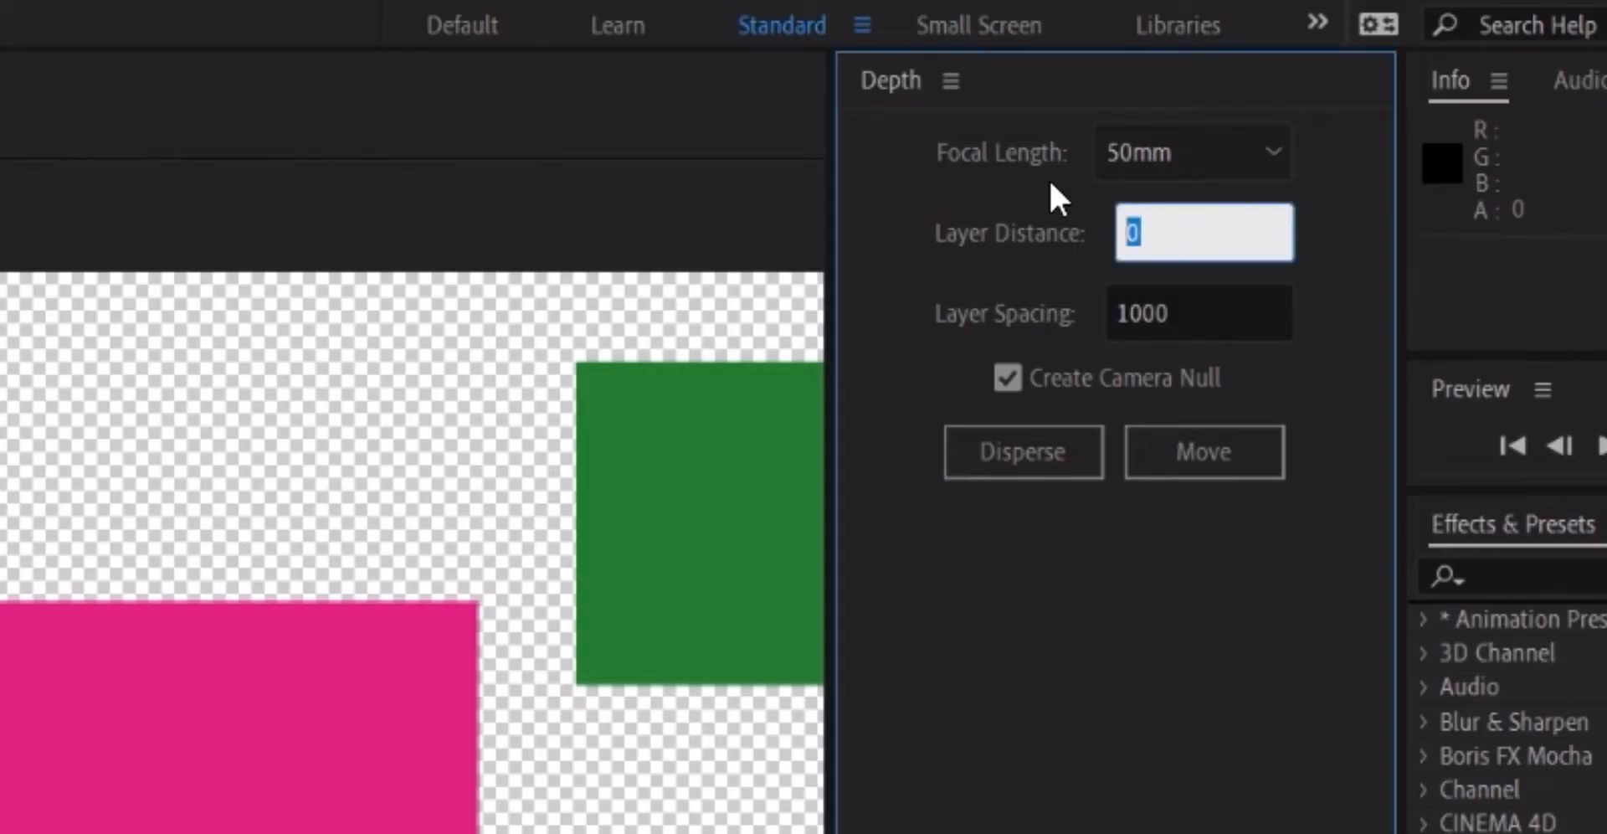
Step: Set Layer Distance 500 and Layer Spacing 2000, then check Front and Middle depths (500, 2500)
type("500")
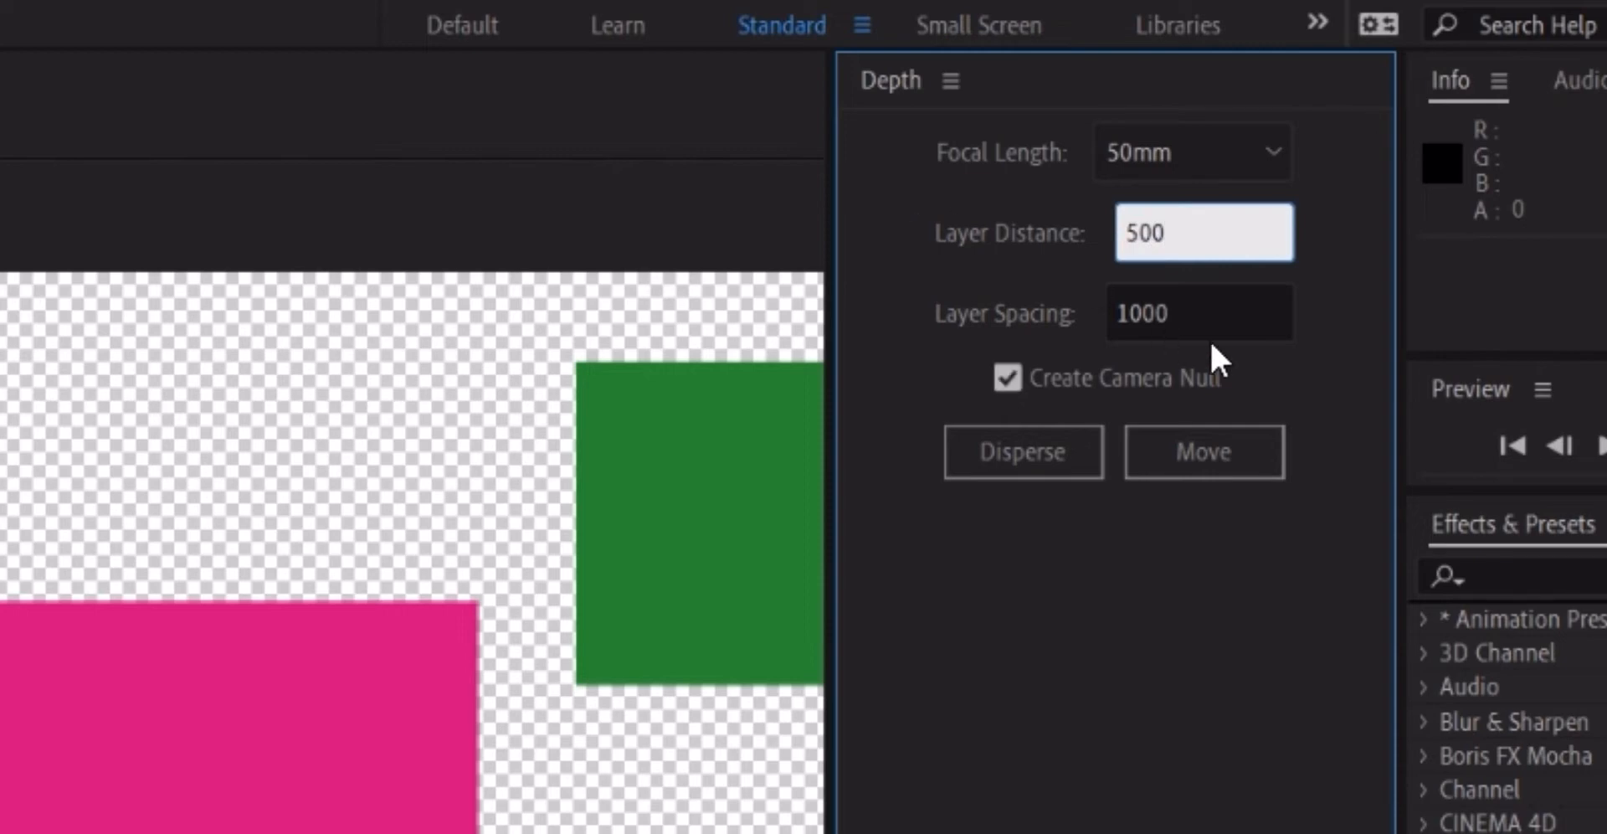
type("200")
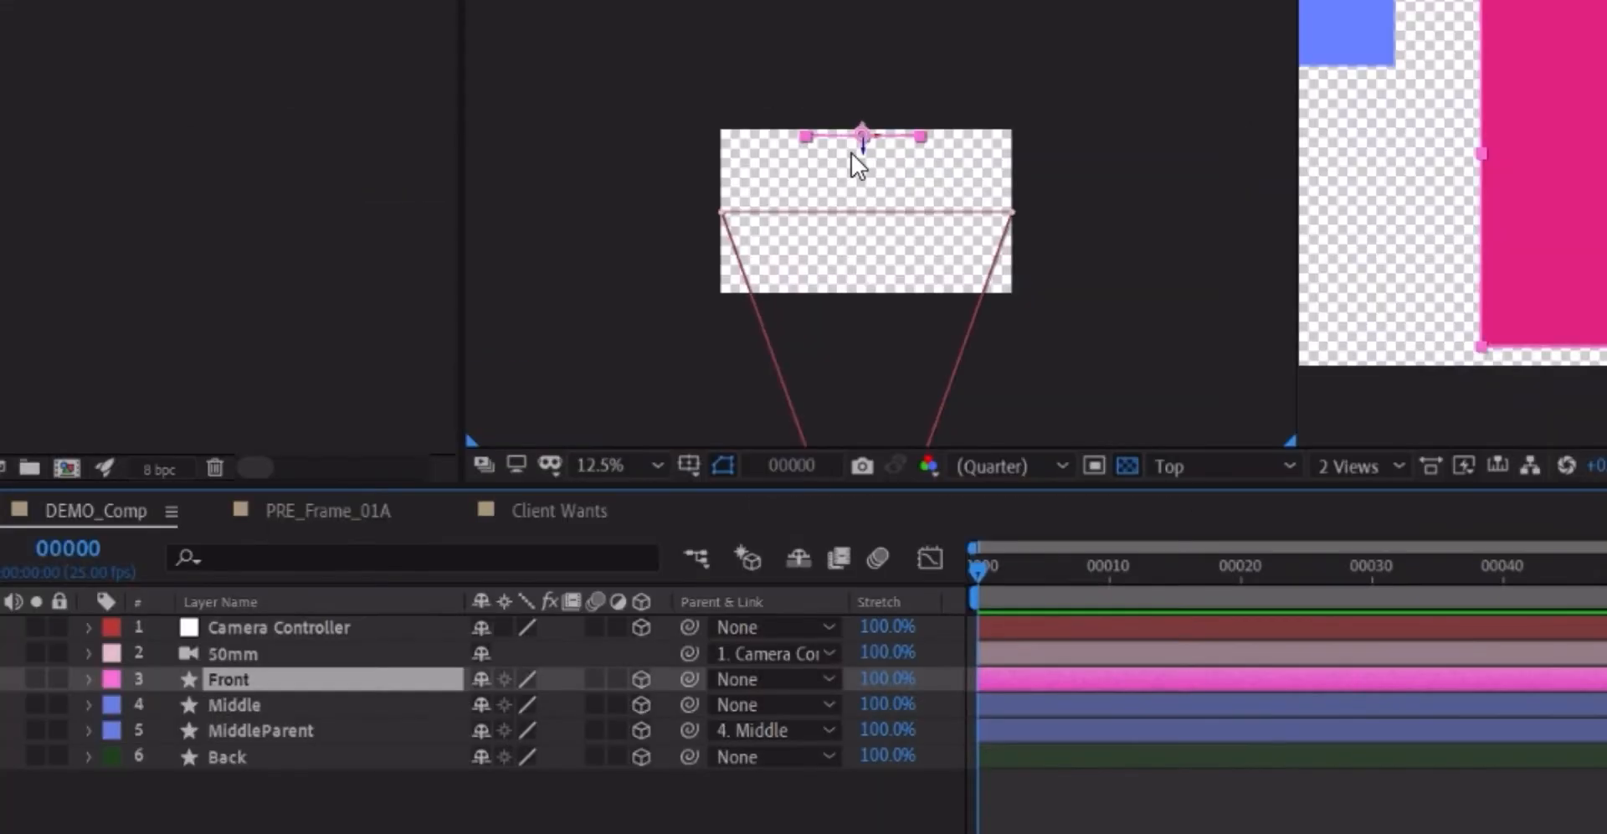
left_click(87, 680)
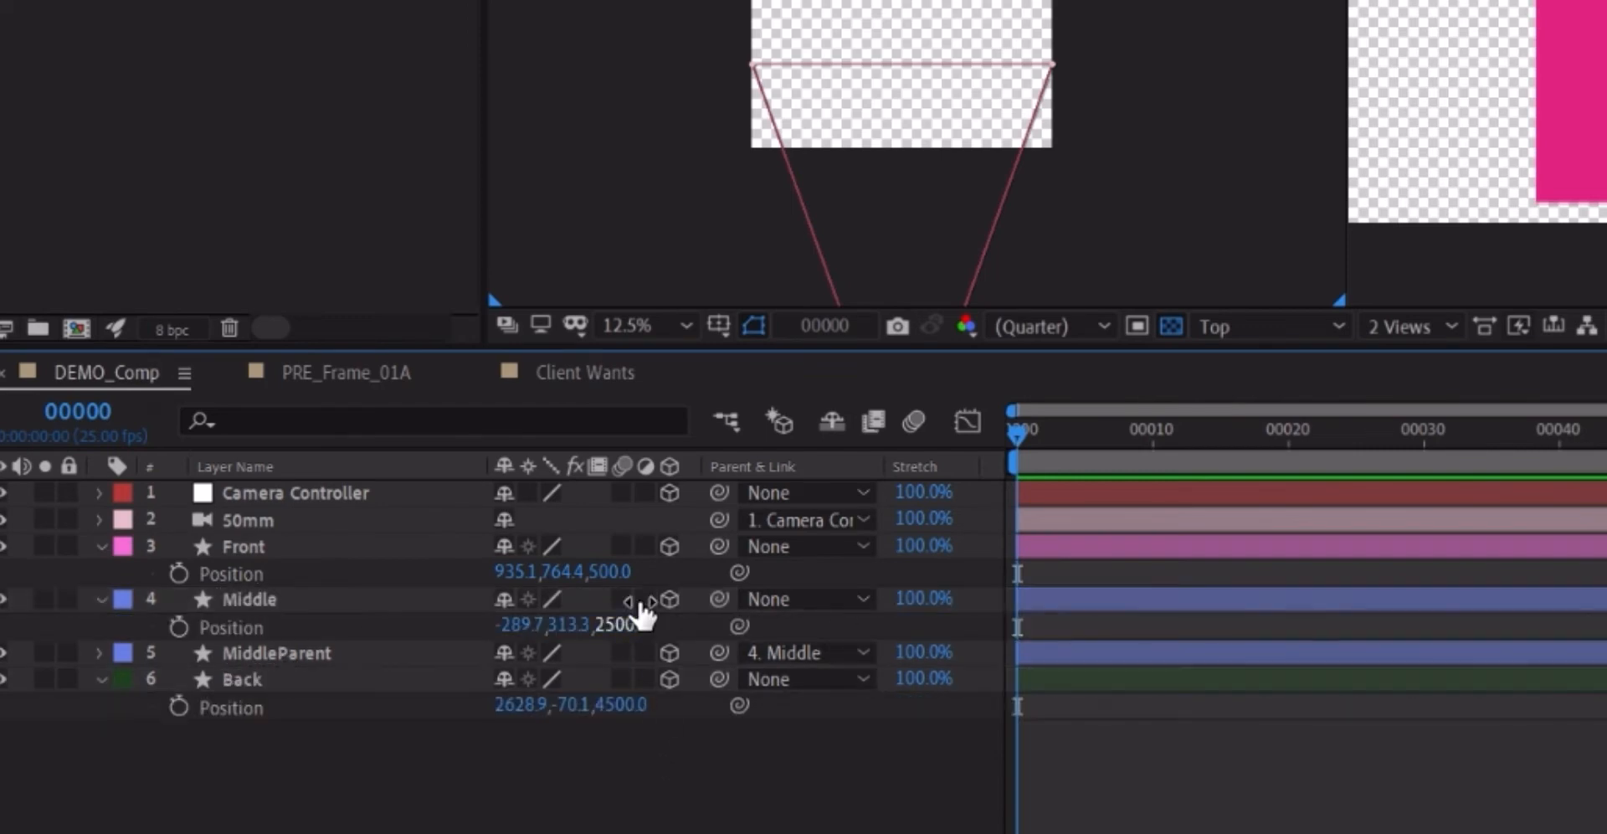
double_click(623, 705)
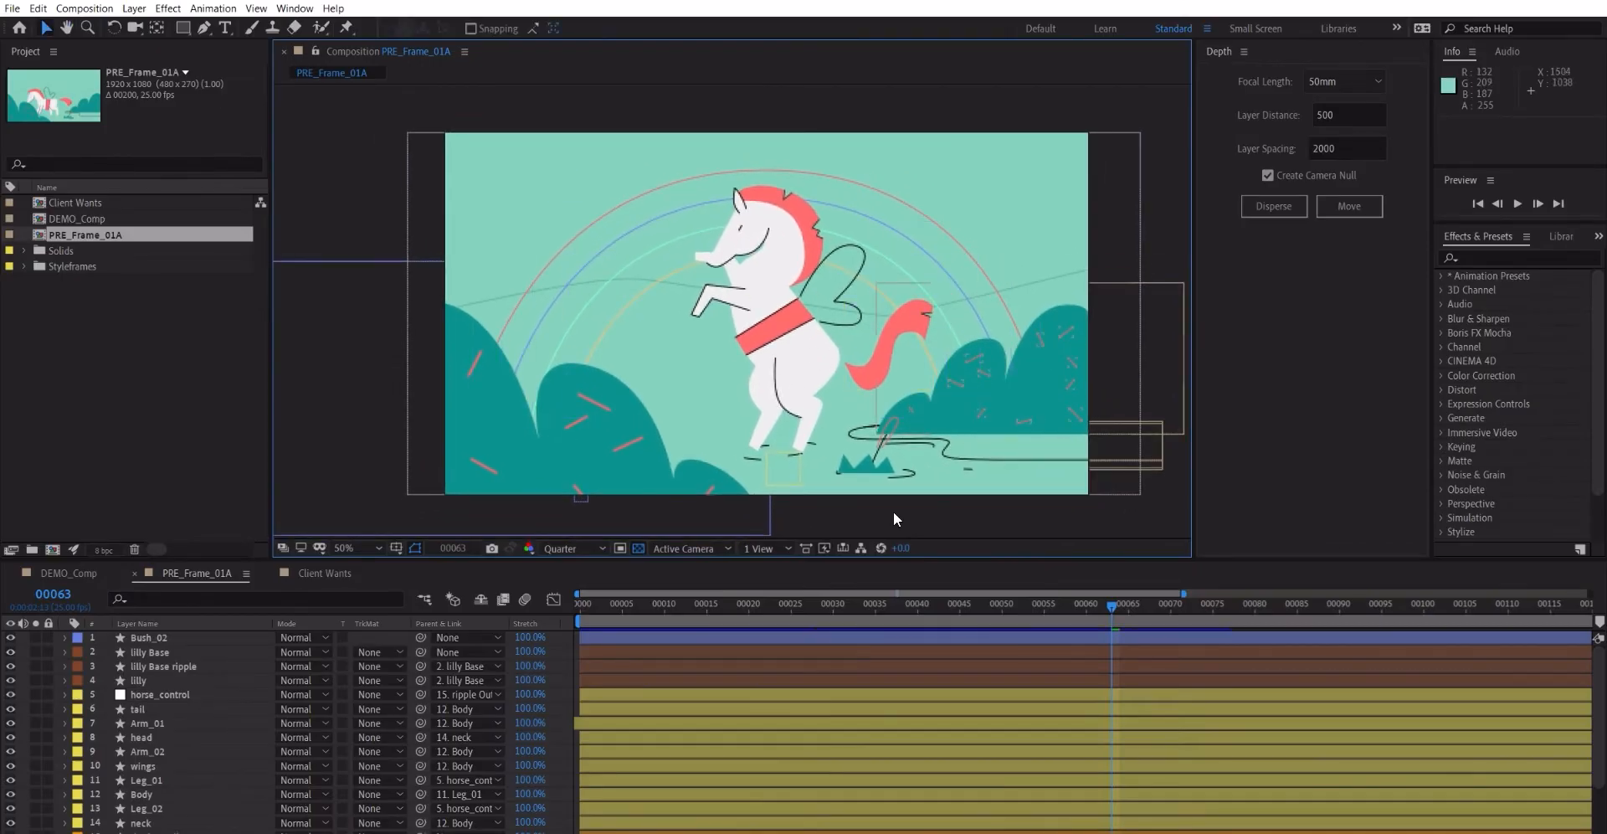
Step: Open PRE_Frame_01A and select all the horse illustration's layers for dispersing
left_click(626, 608)
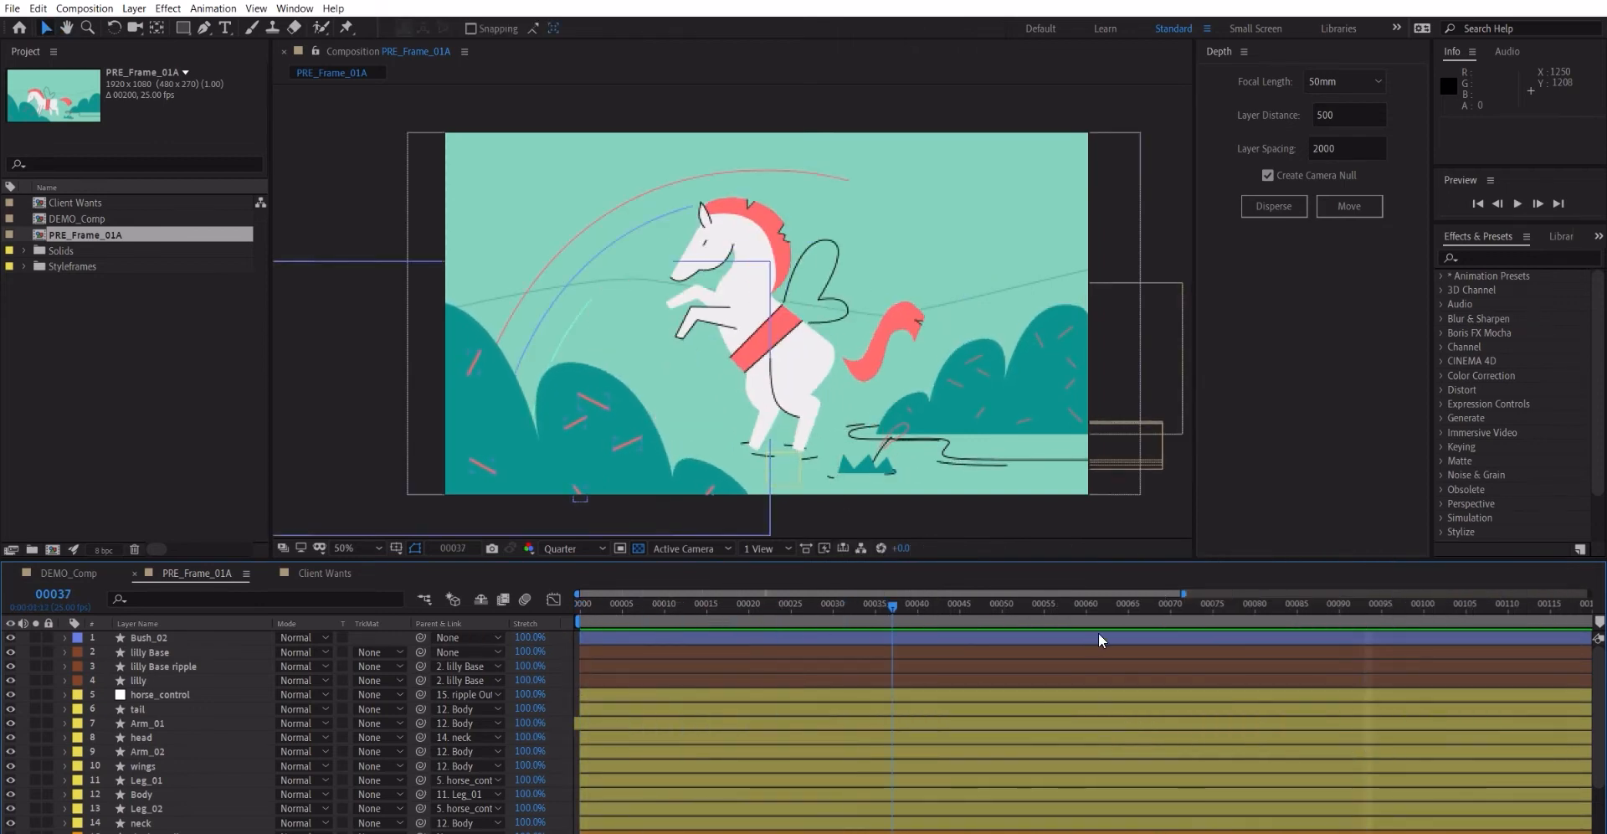
left_click(637, 626)
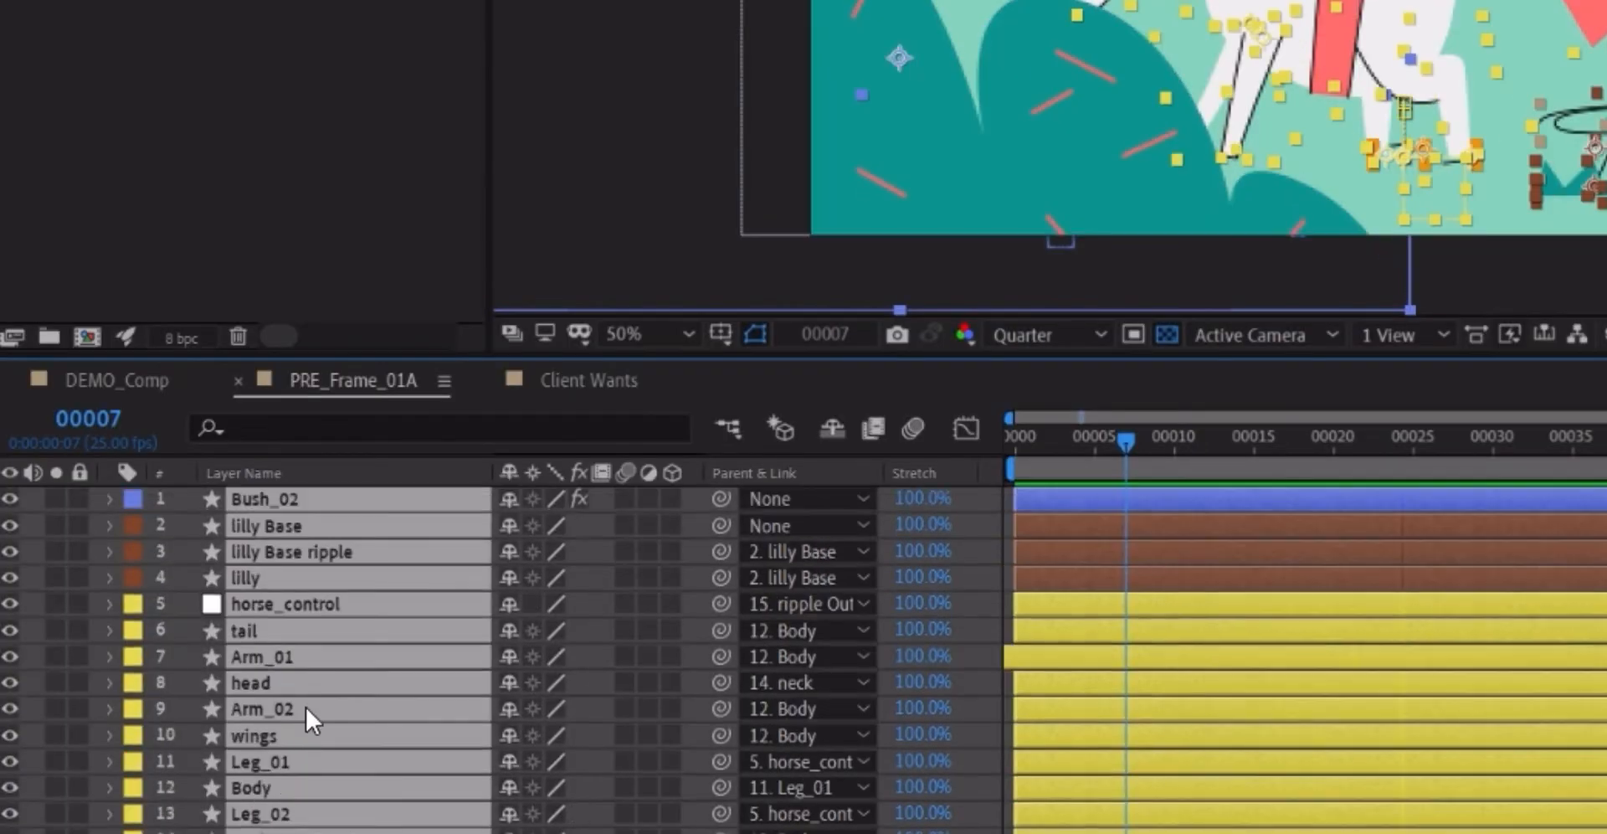
scroll("down", 3)
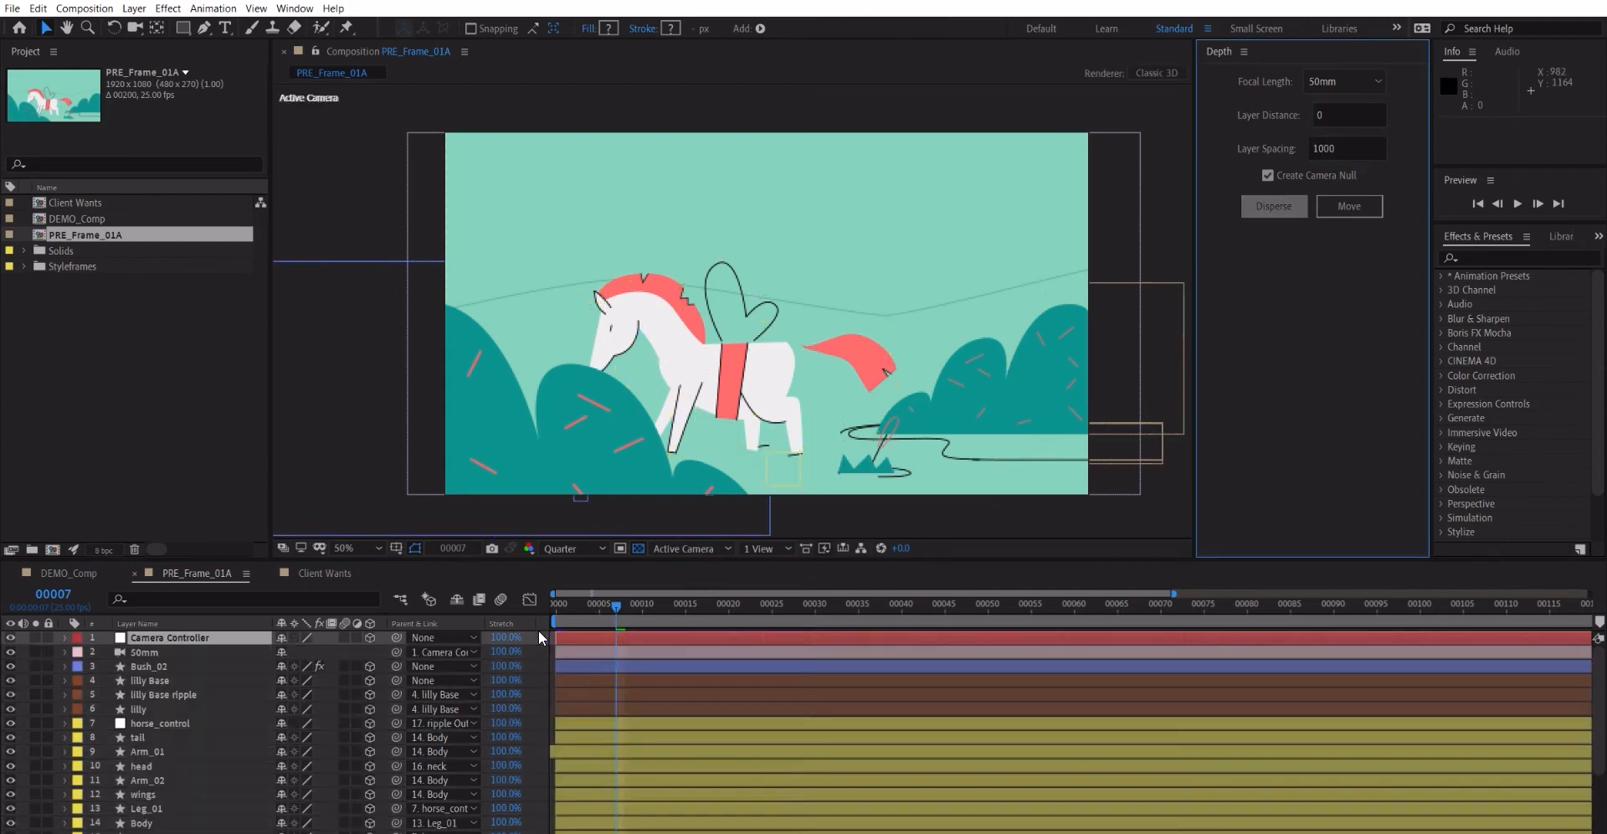
Step: Scrub the timeline to preview the Camera Controller's animated move through the horse scene
left_click(149, 652)
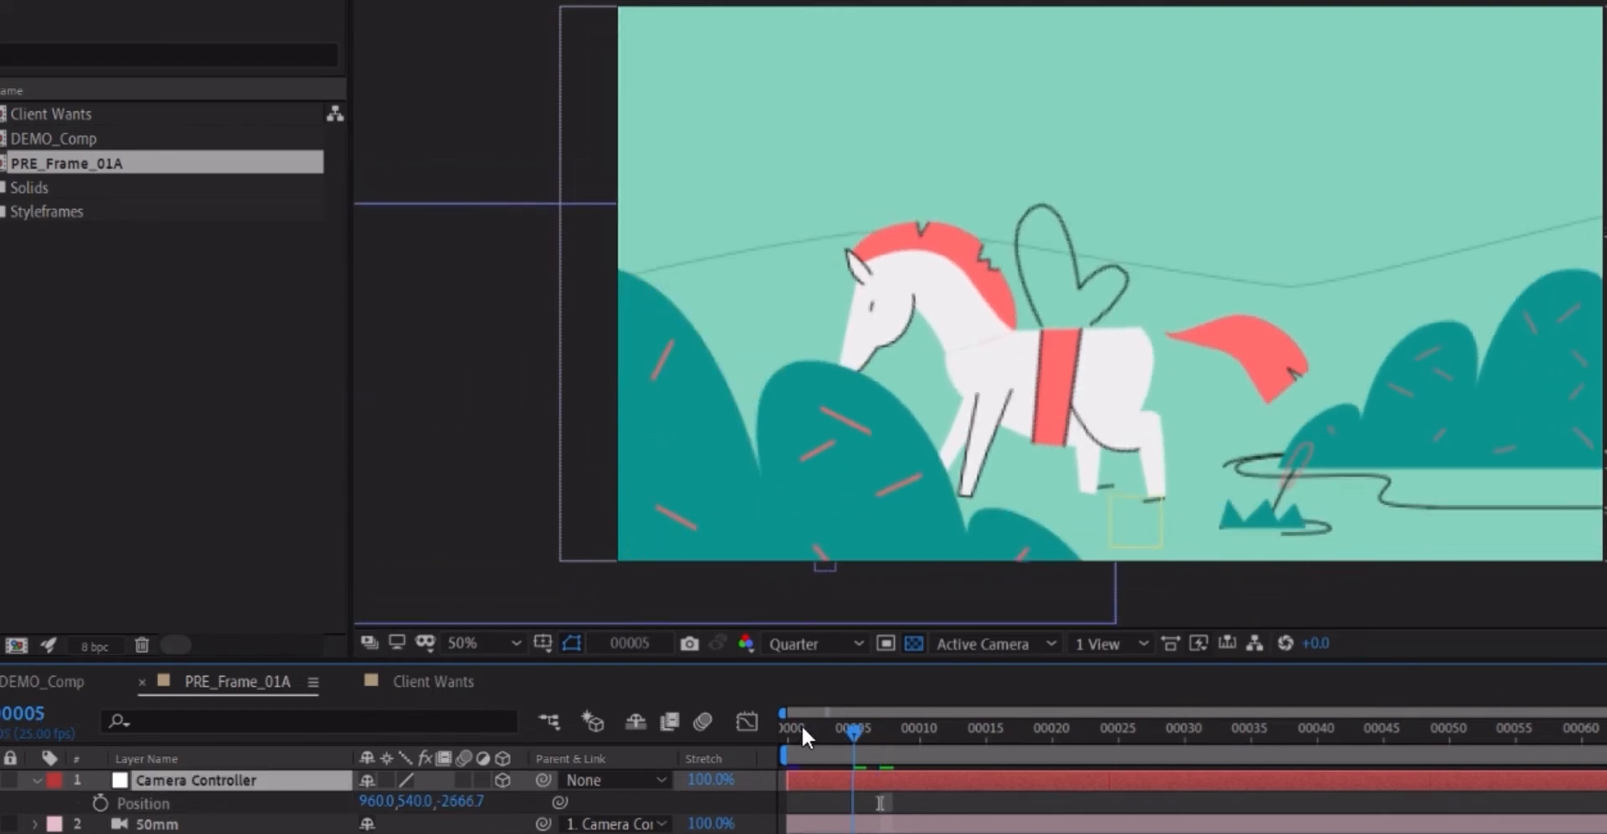
left_click_drag(856, 732, 945, 732)
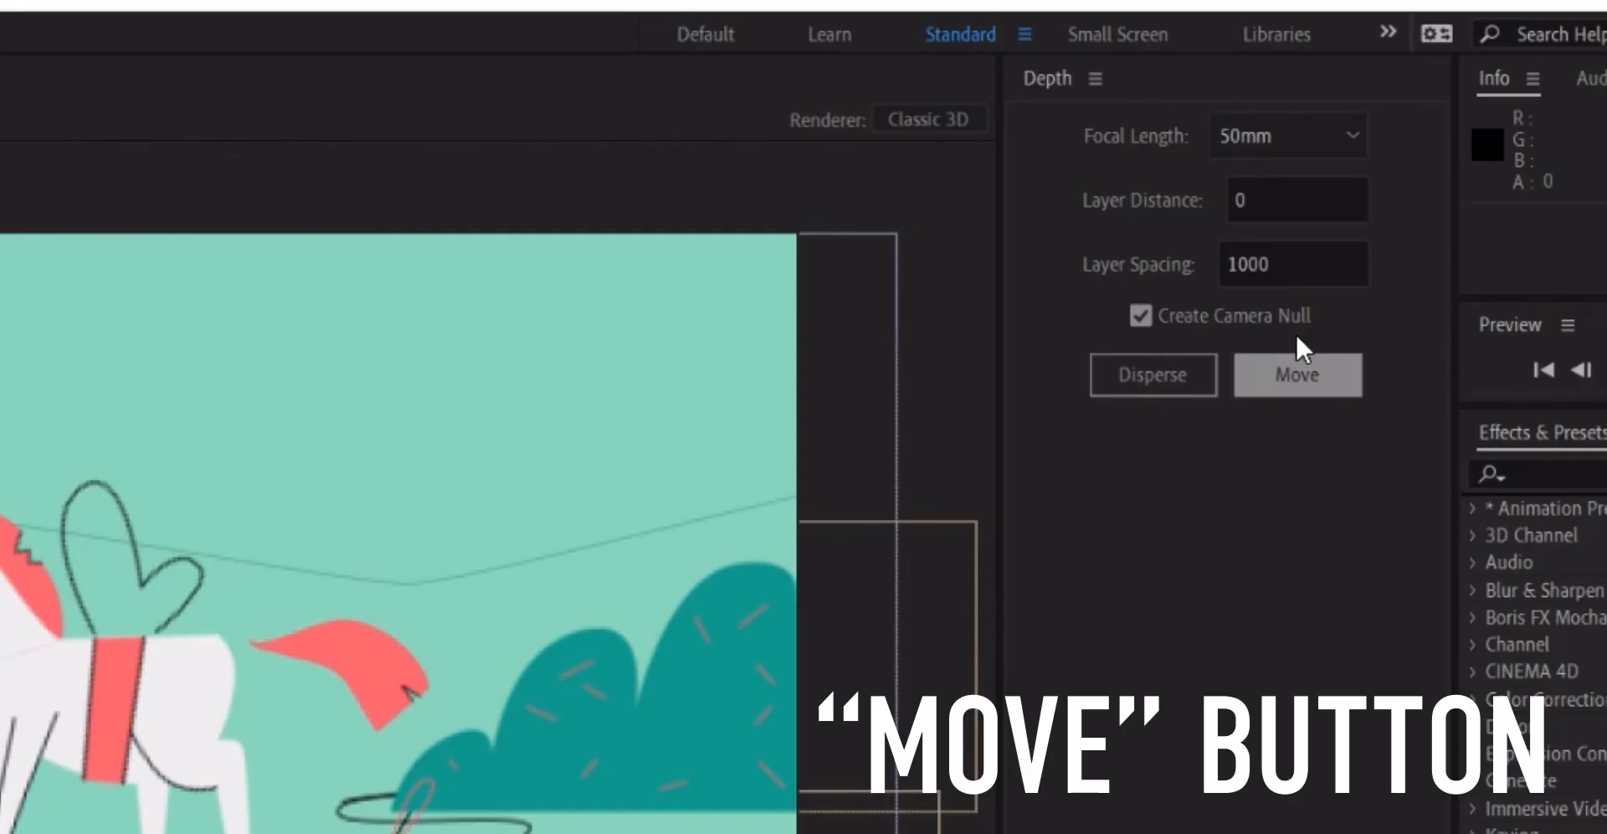
Step: Reveal Bush_02 and lilly Base positions, then move Flower_02 100 units deep behind the bush
left_click(1296, 375)
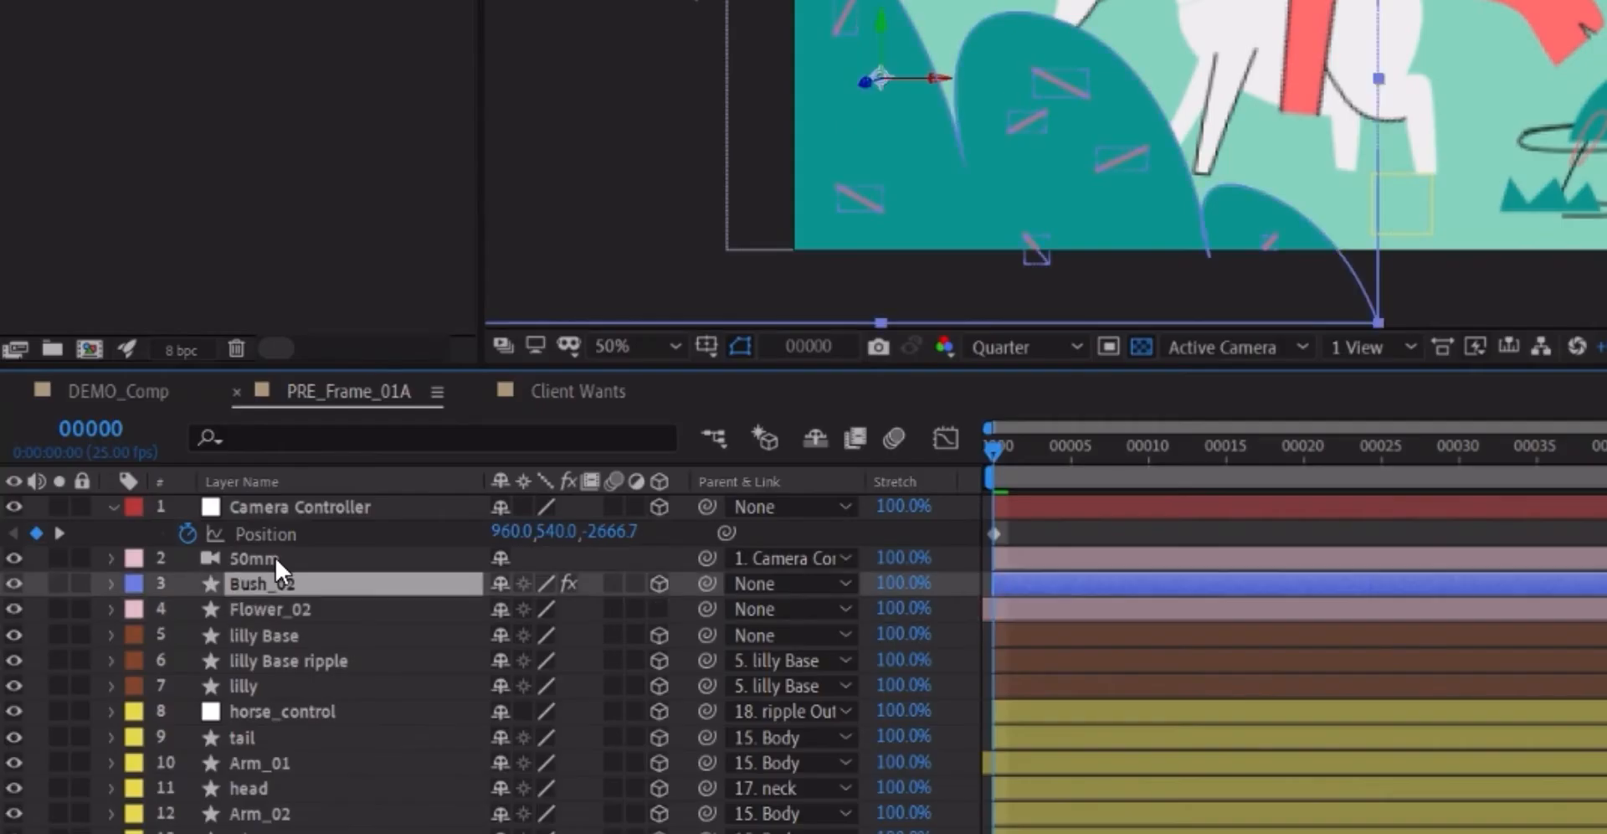
left_click(110, 584)
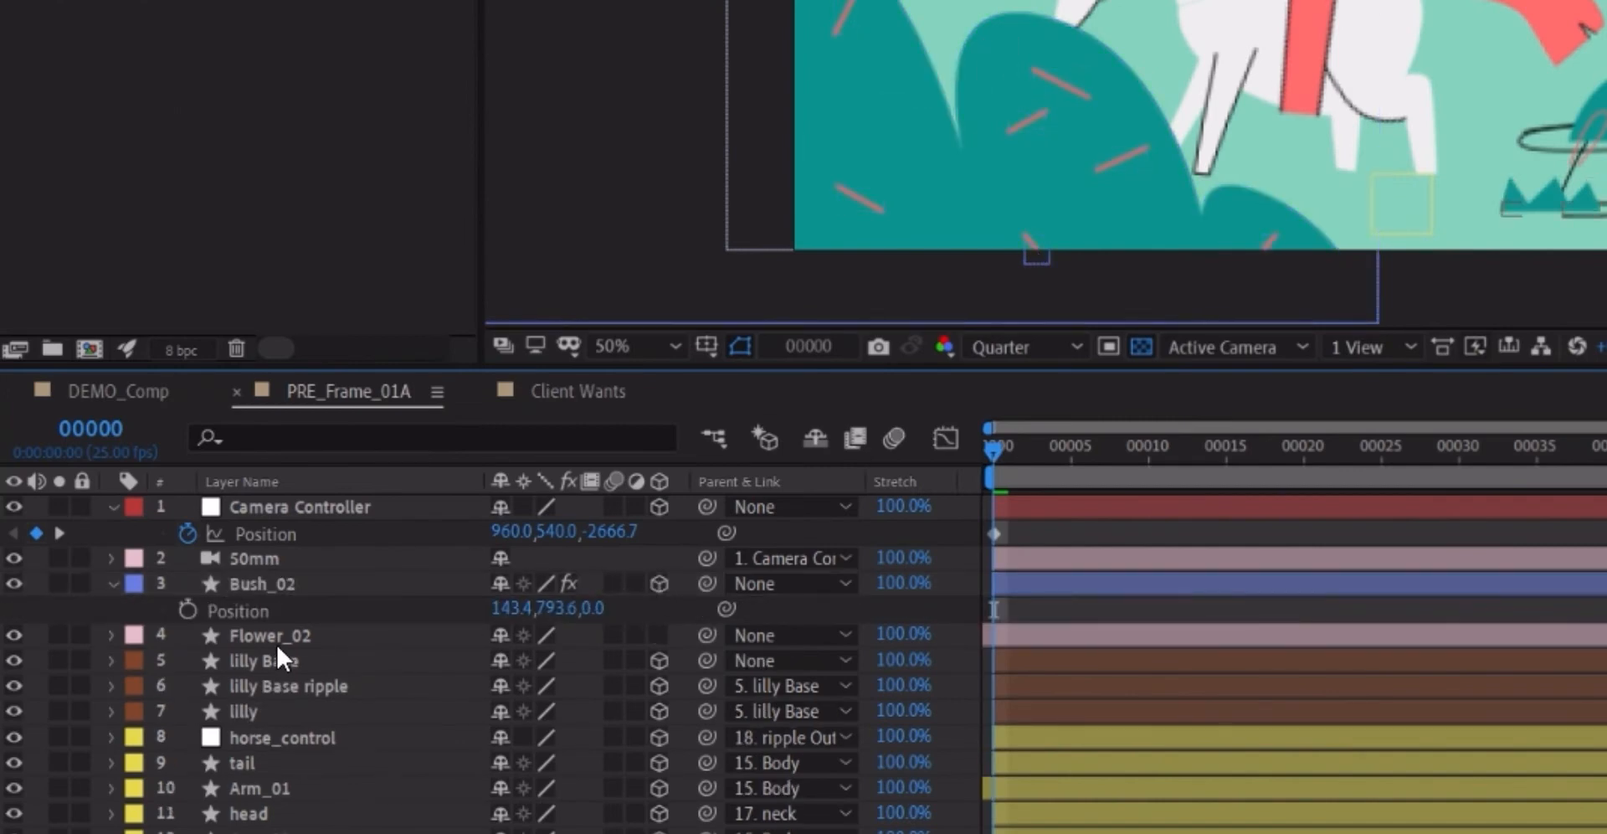
left_click(262, 661)
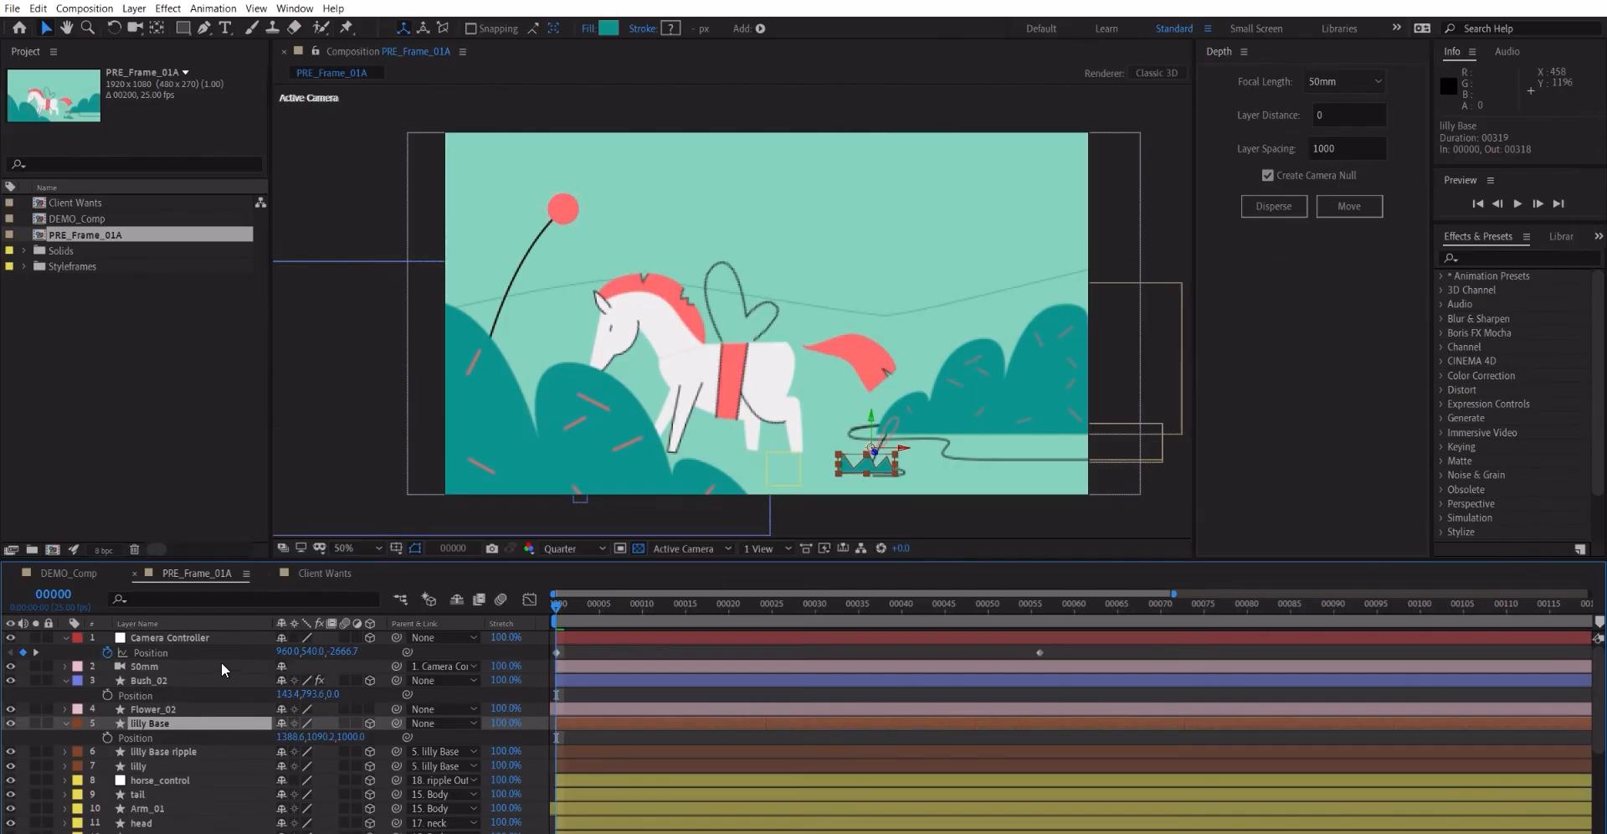
left_click(154, 710)
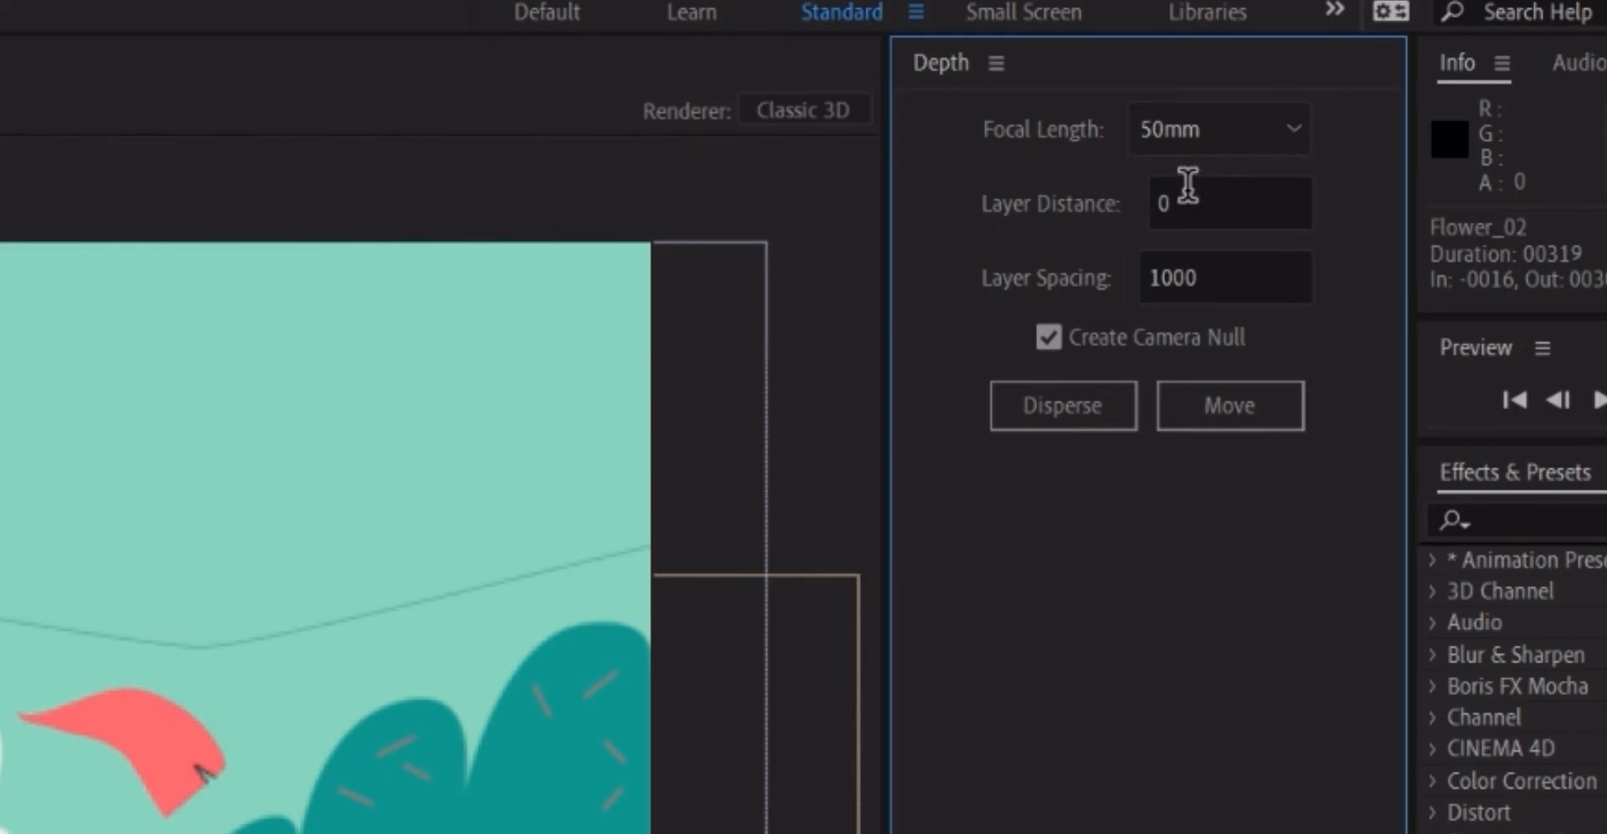
left_click(1229, 202)
type("100")
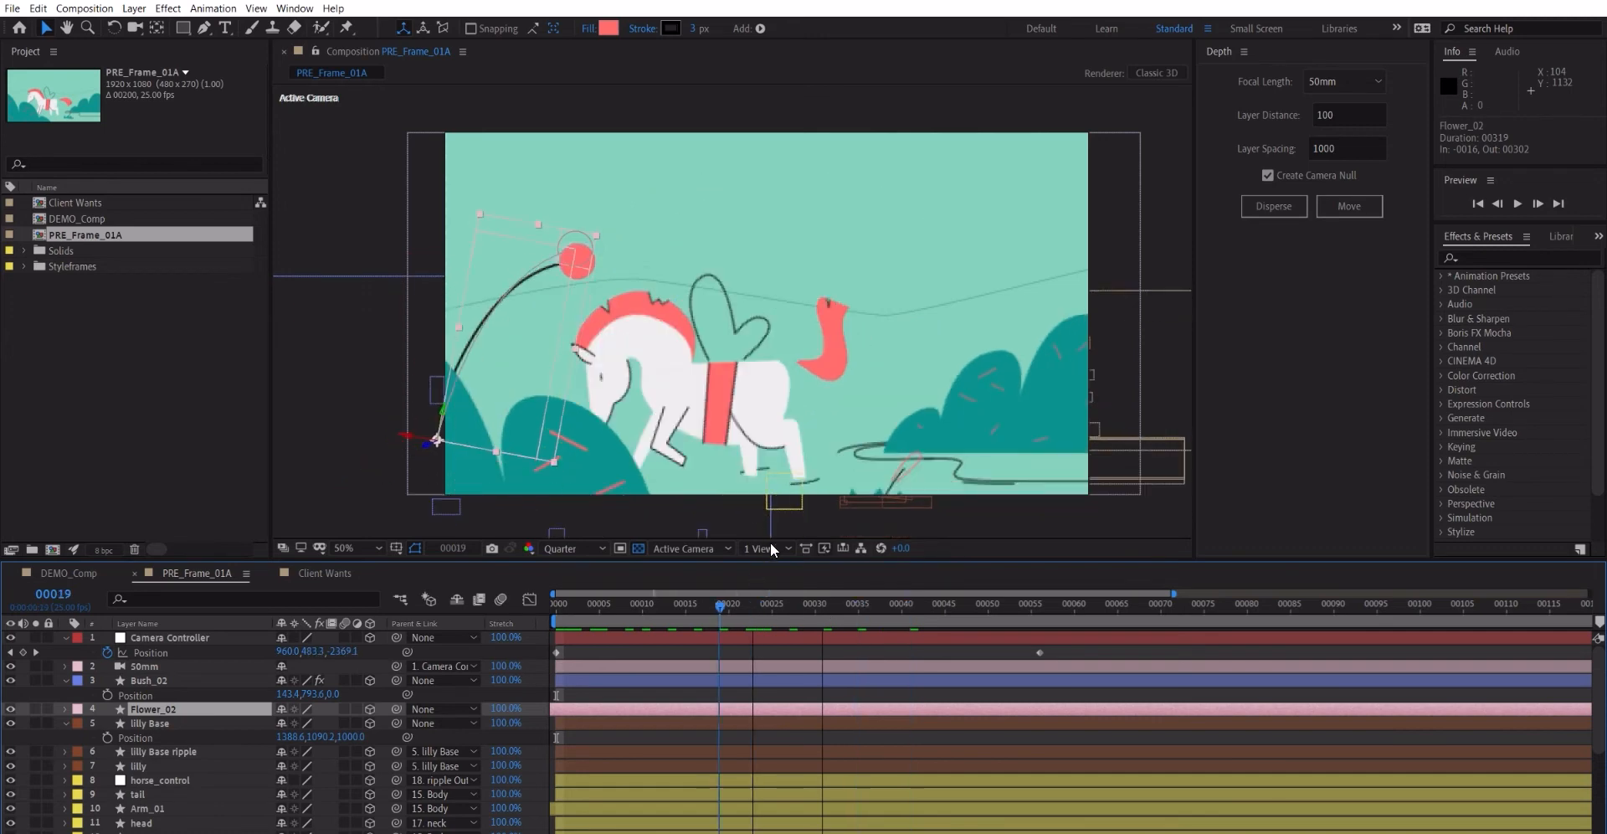
Step: Show a top view beside the camera view, scrub ahead, then return to DEMO_Comp
left_click(760, 548)
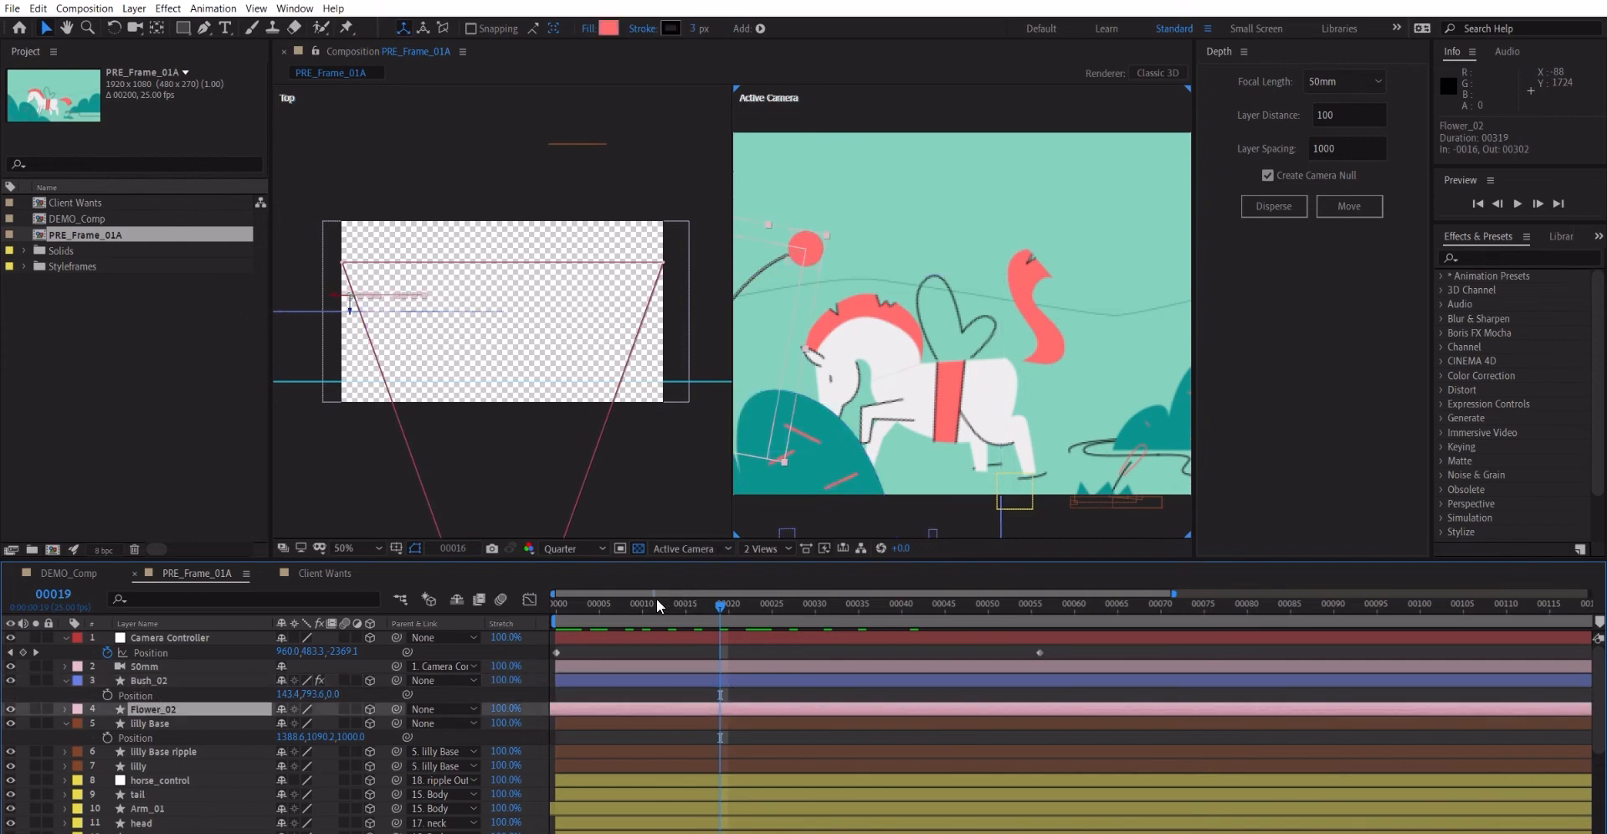
left_click(660, 605)
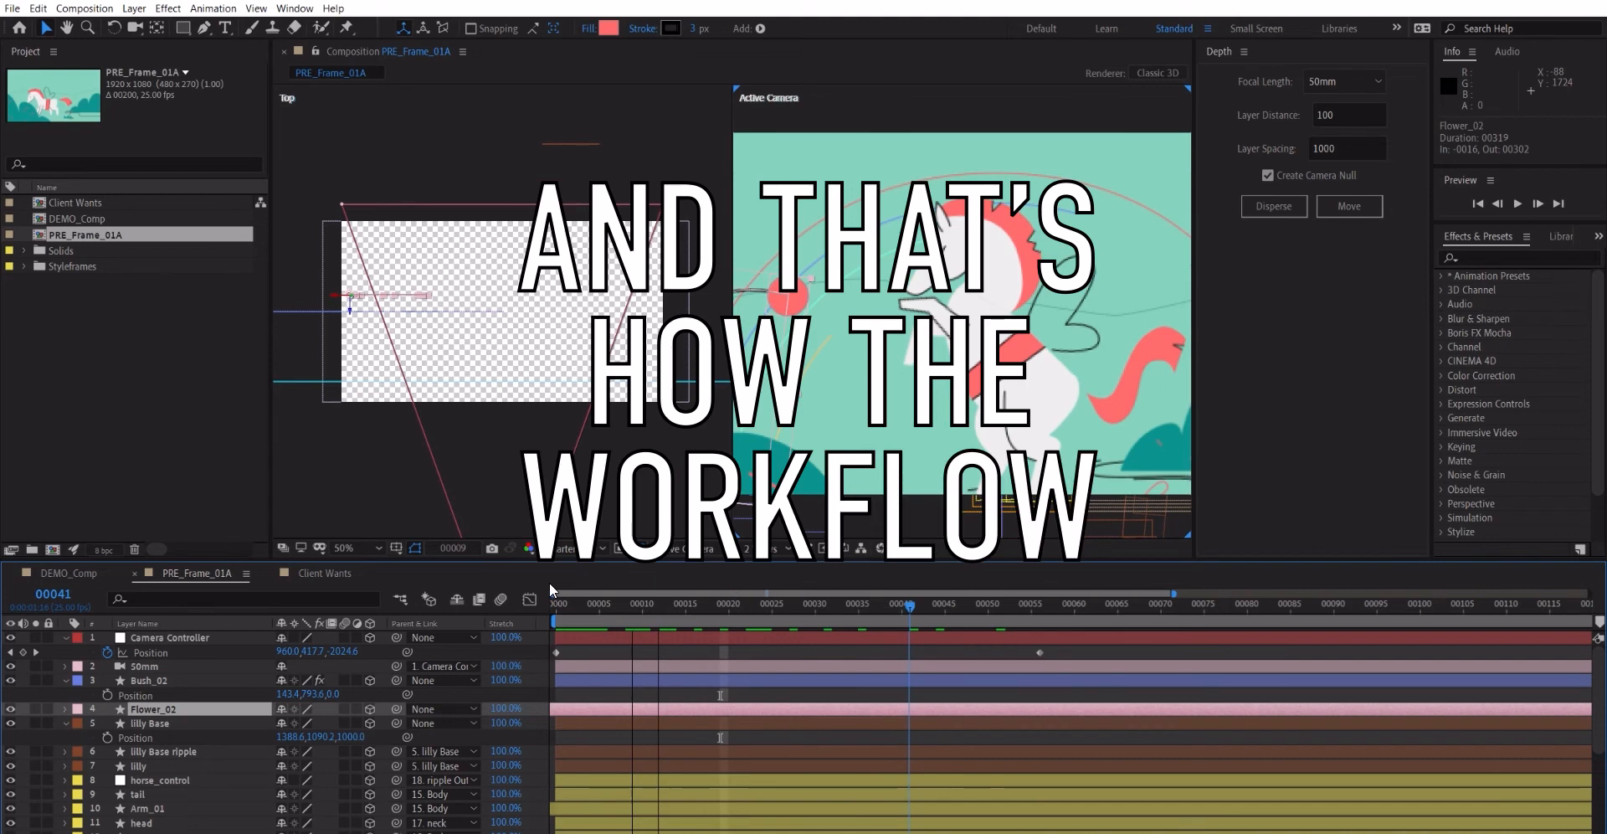
left_click(67, 572)
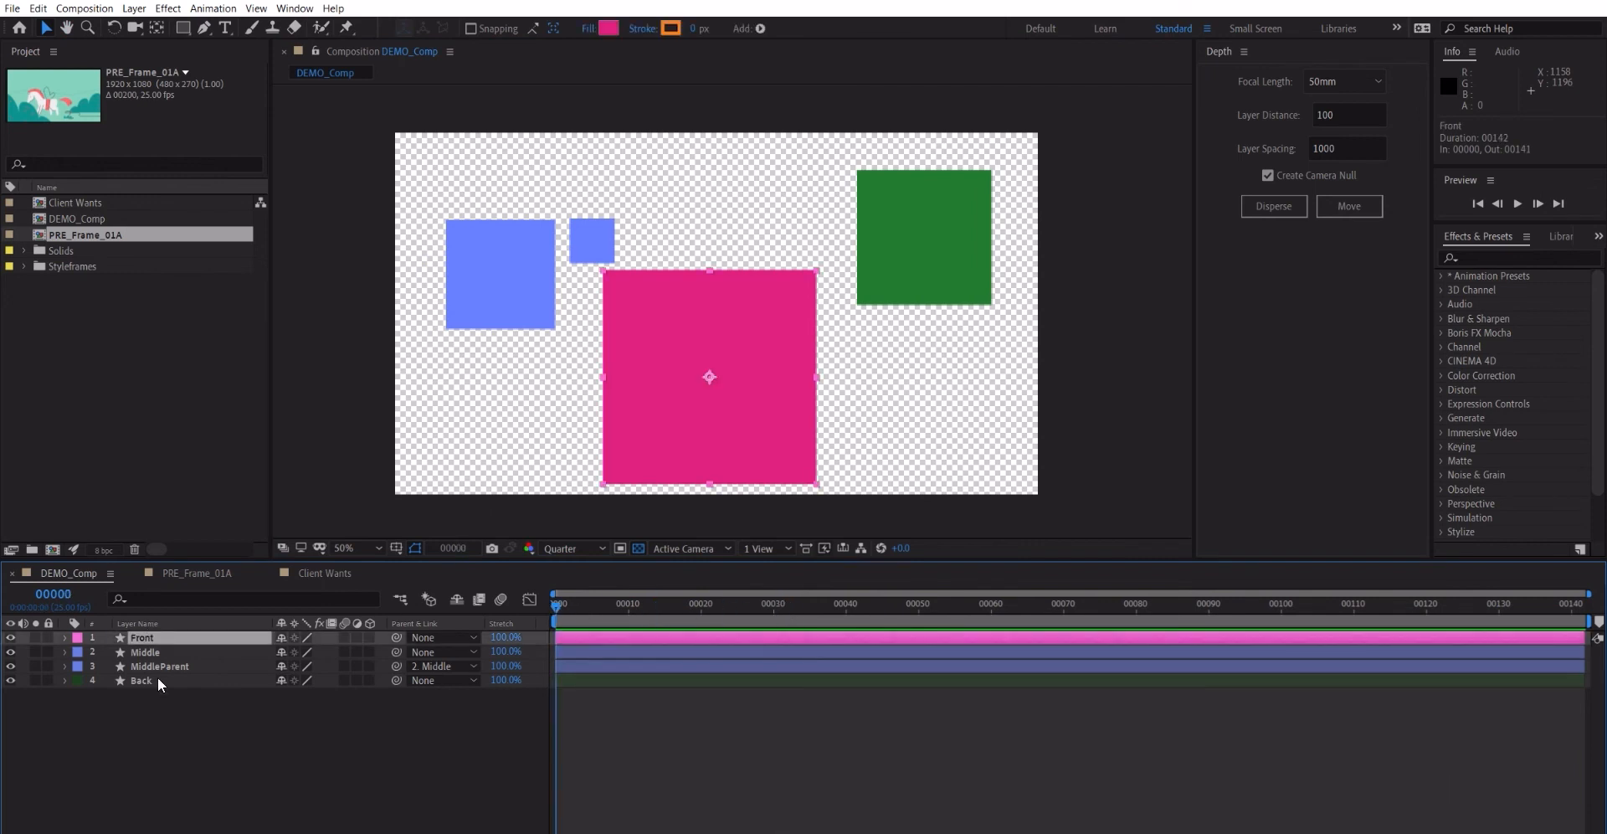
Step: Disperse DEMO_Comp's squares with a camera, then push the selected layers back 1000 with Move
left_click(140, 682)
type("0")
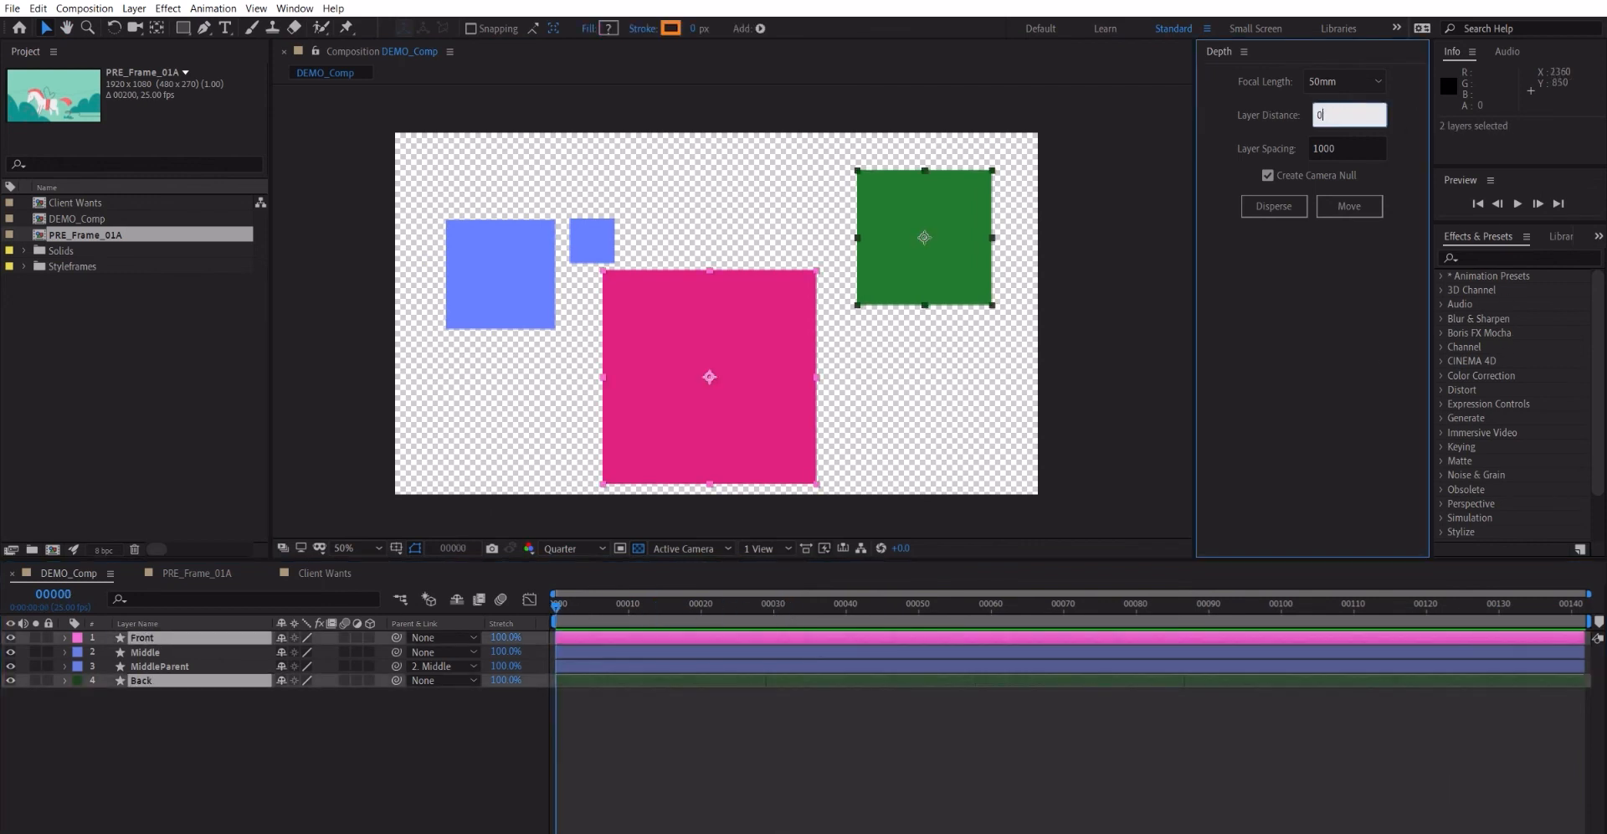
left_click(1348, 206)
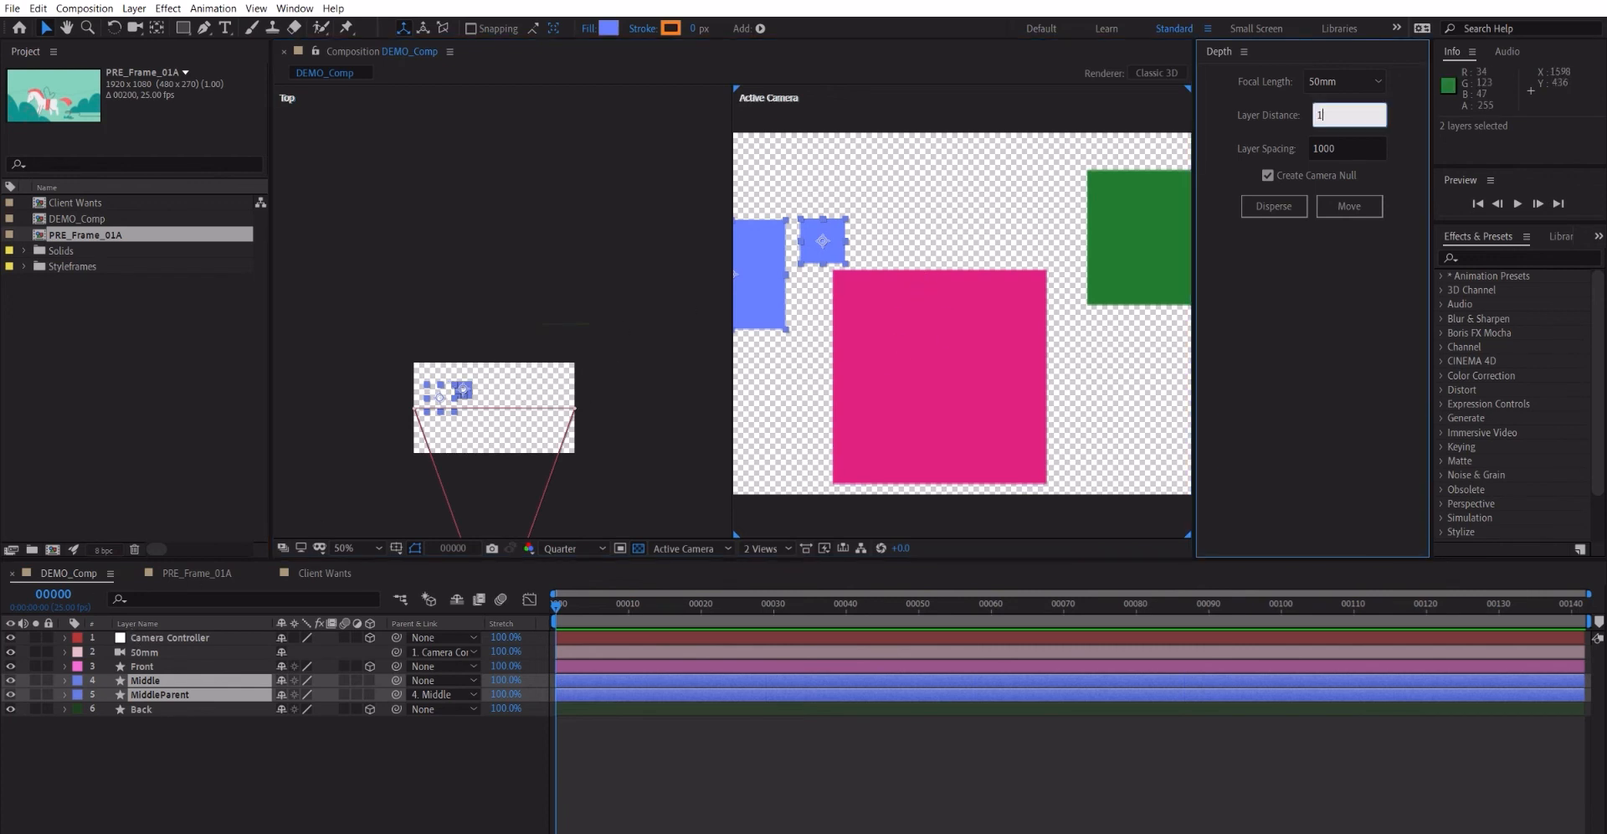
type("1000")
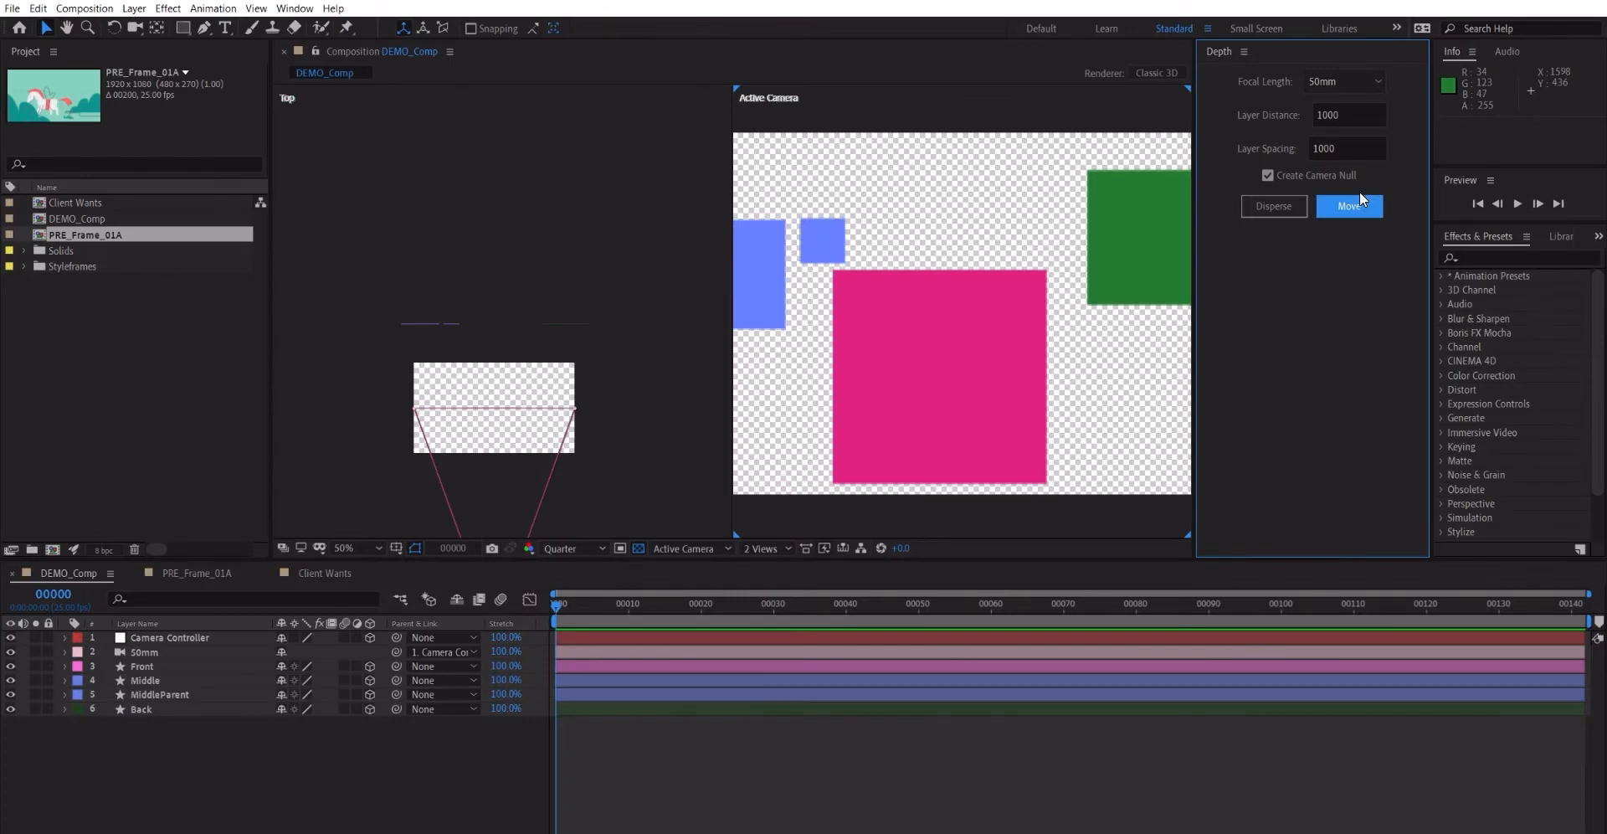
left_click(159, 695)
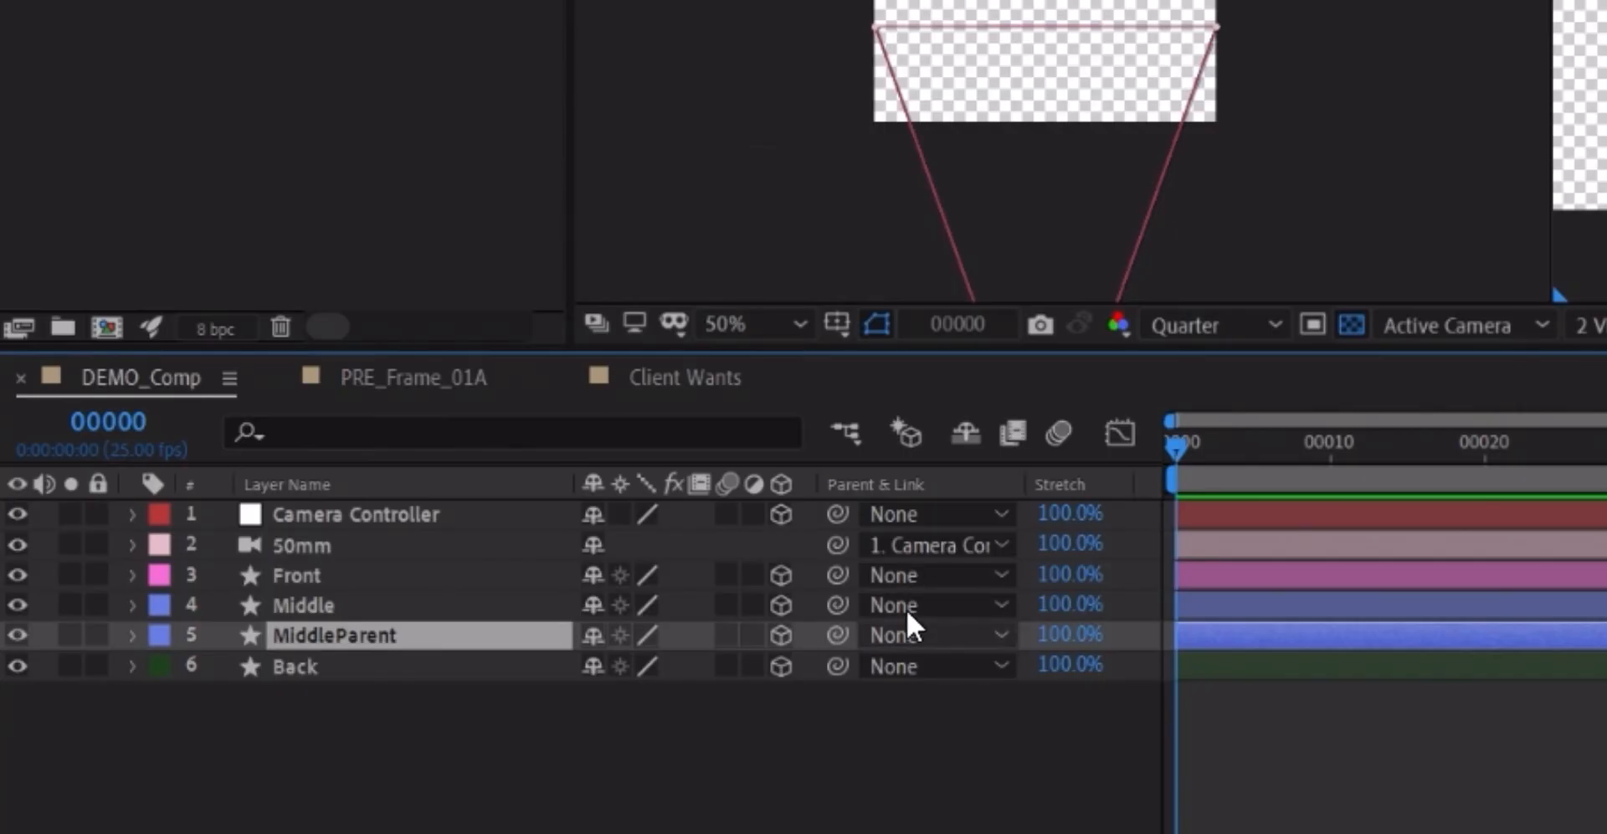
Step: Parent MiddleParent to the Middle layer via its Parent dropdown
left_click(924, 634)
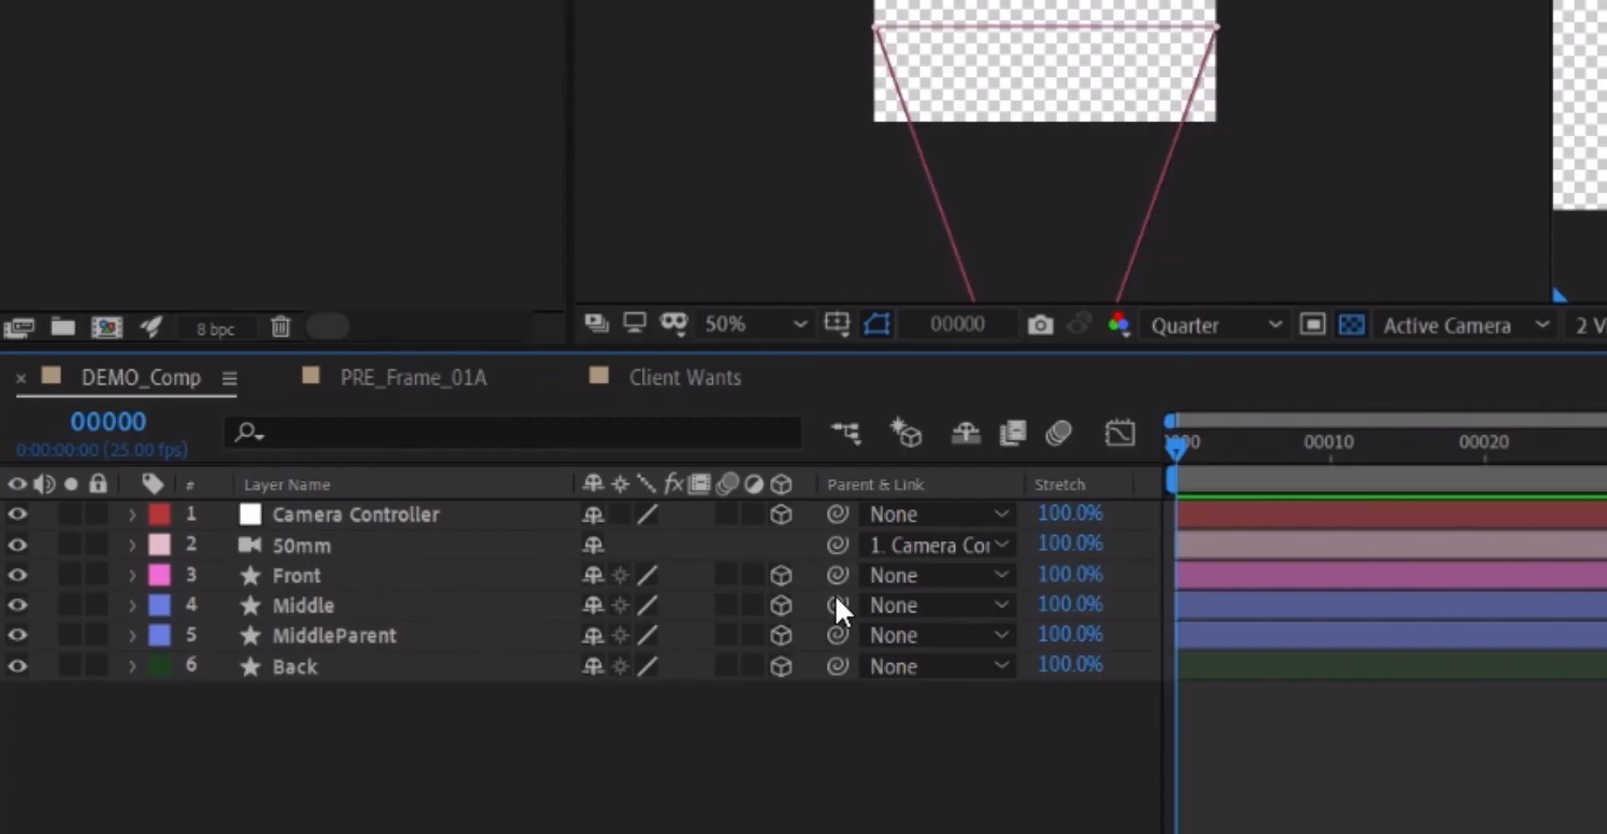
left_click(933, 634)
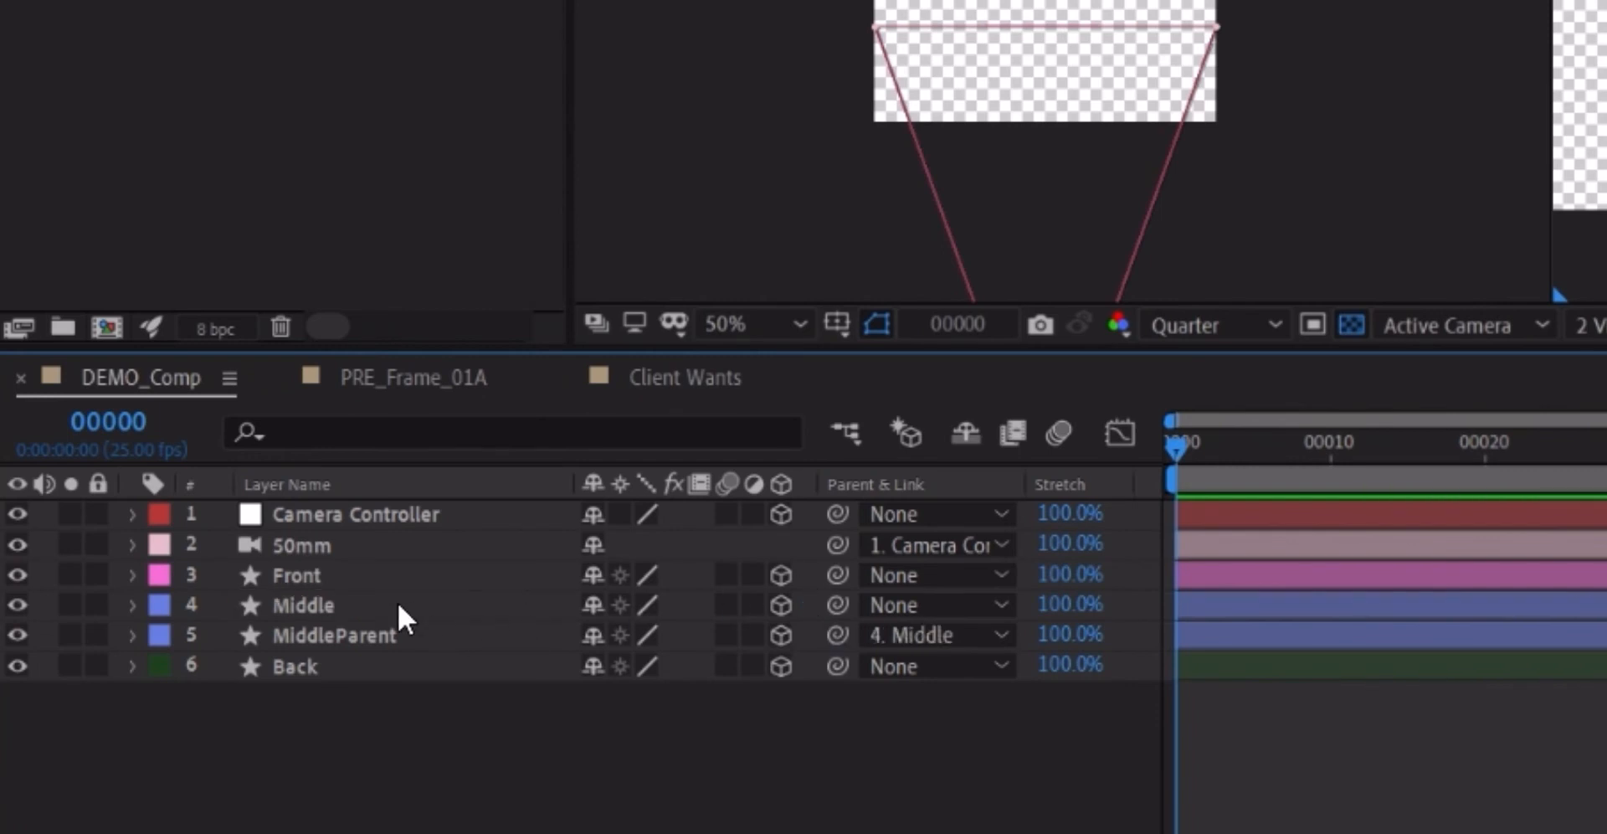
mouse_move(445, 492)
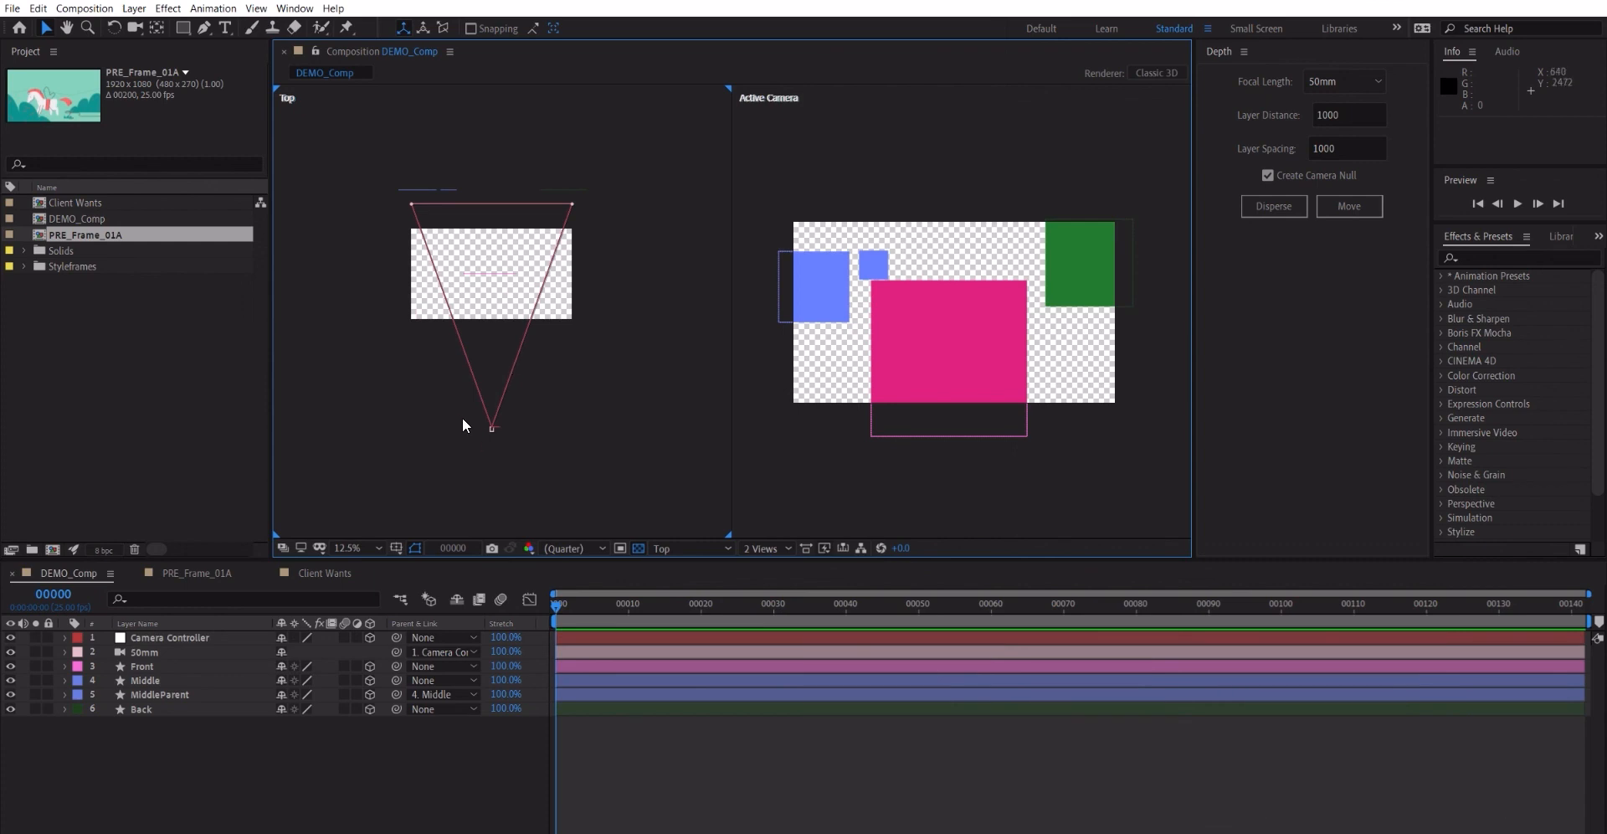
Step: Return to PRE_Frame_01A and check the camera move at frames 21, 16 and others
left_click(192, 575)
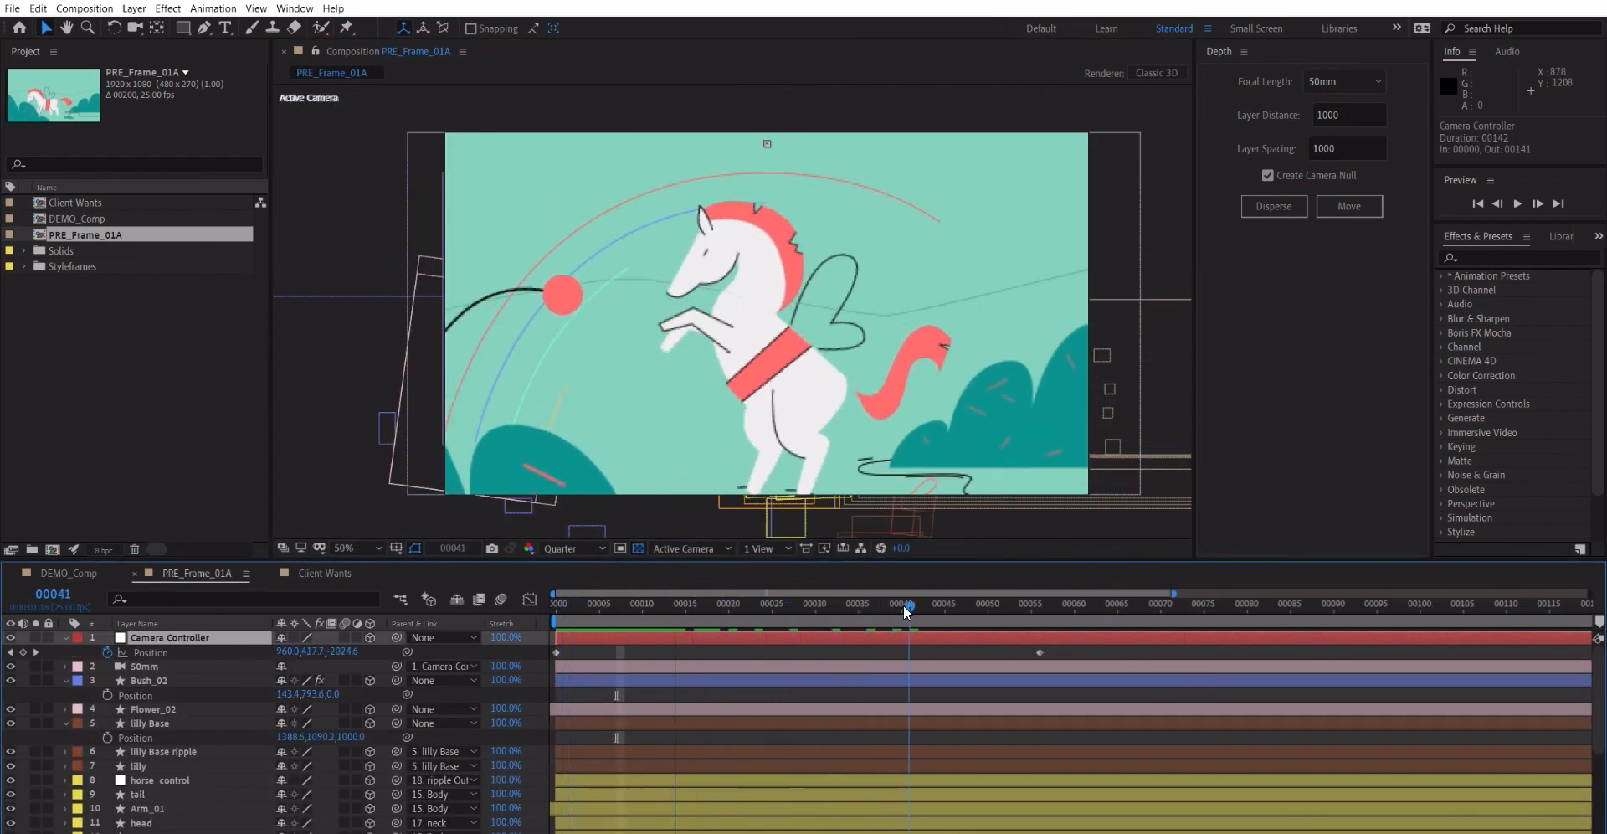
left_click(864, 609)
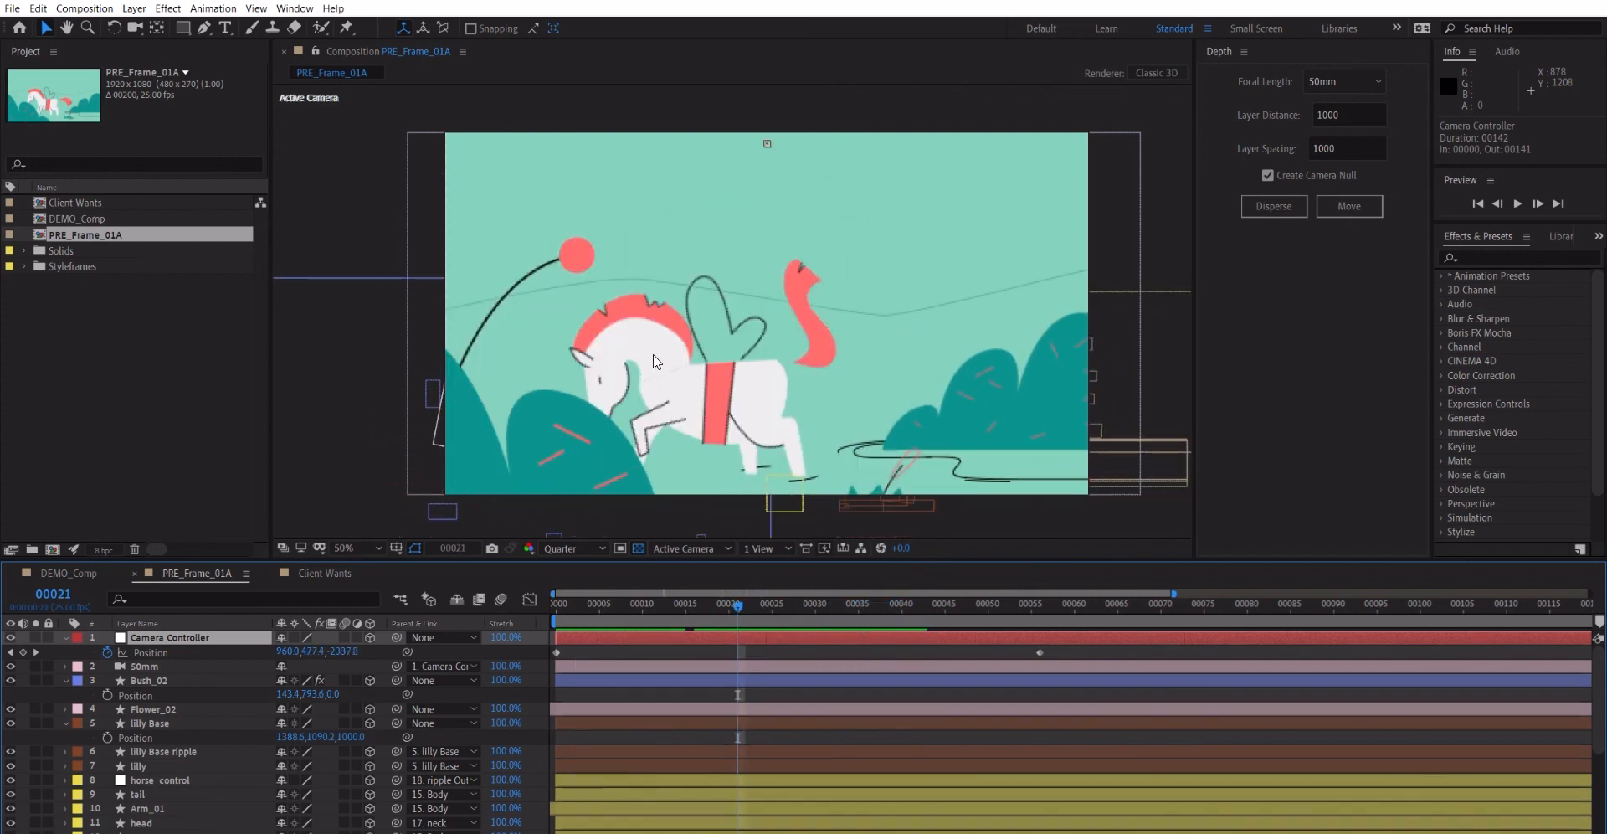
left_click(703, 605)
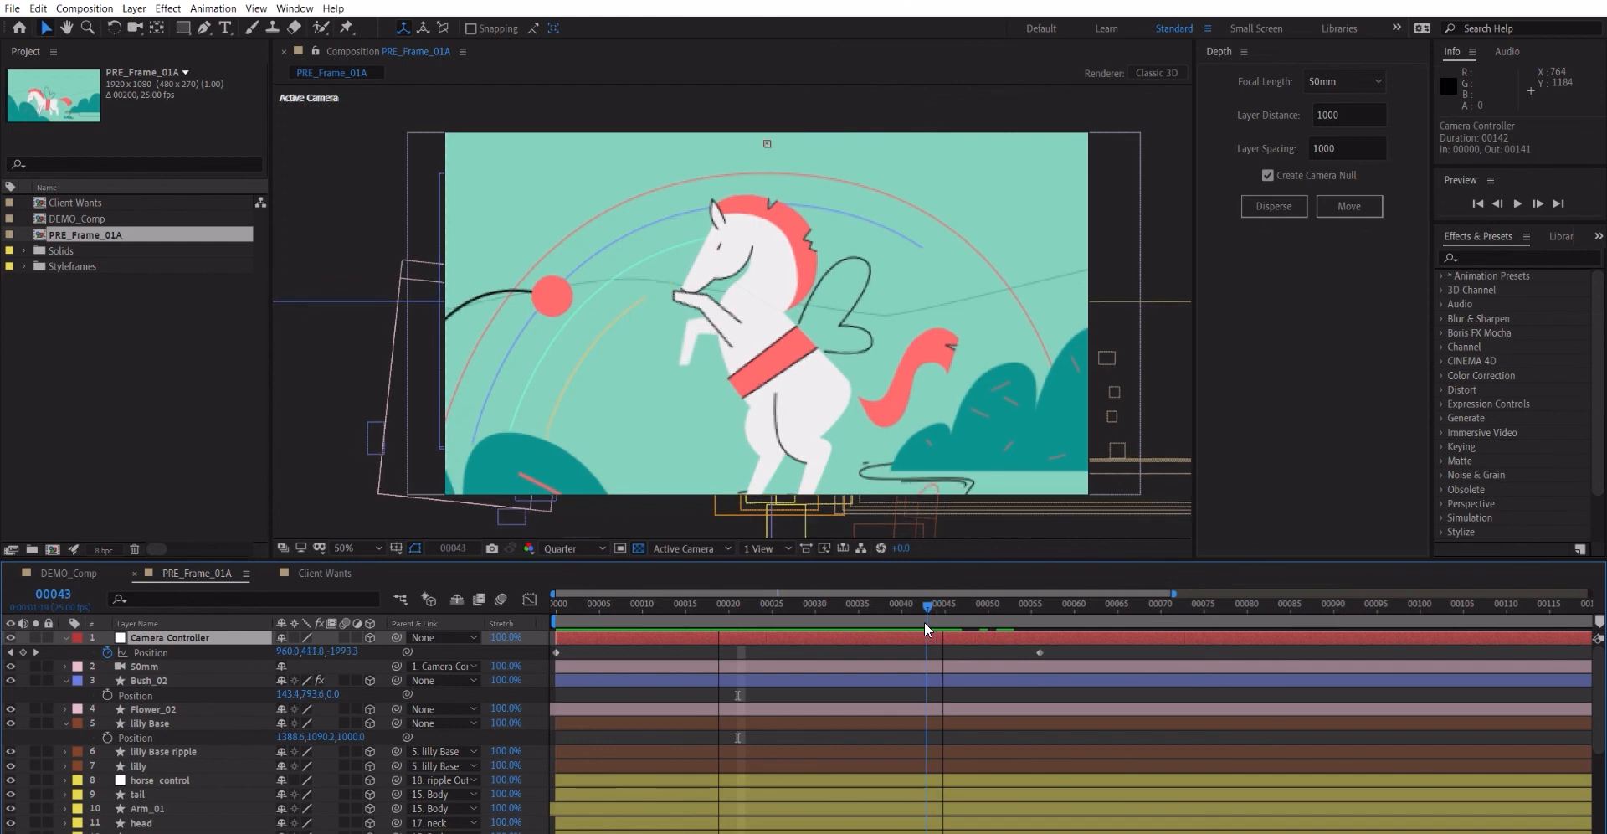
left_click(965, 623)
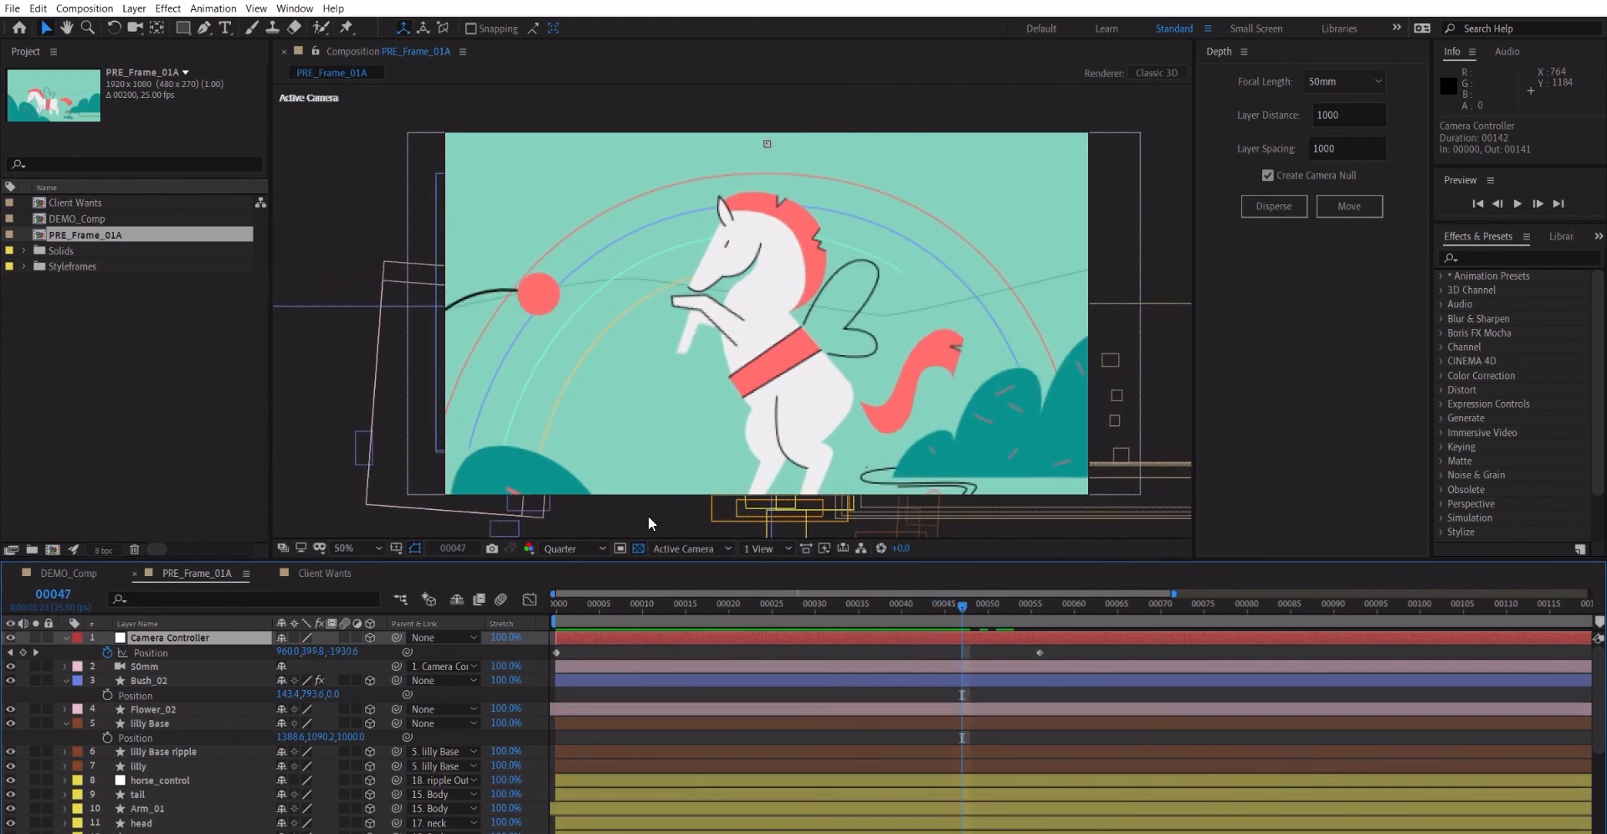
left_click(978, 606)
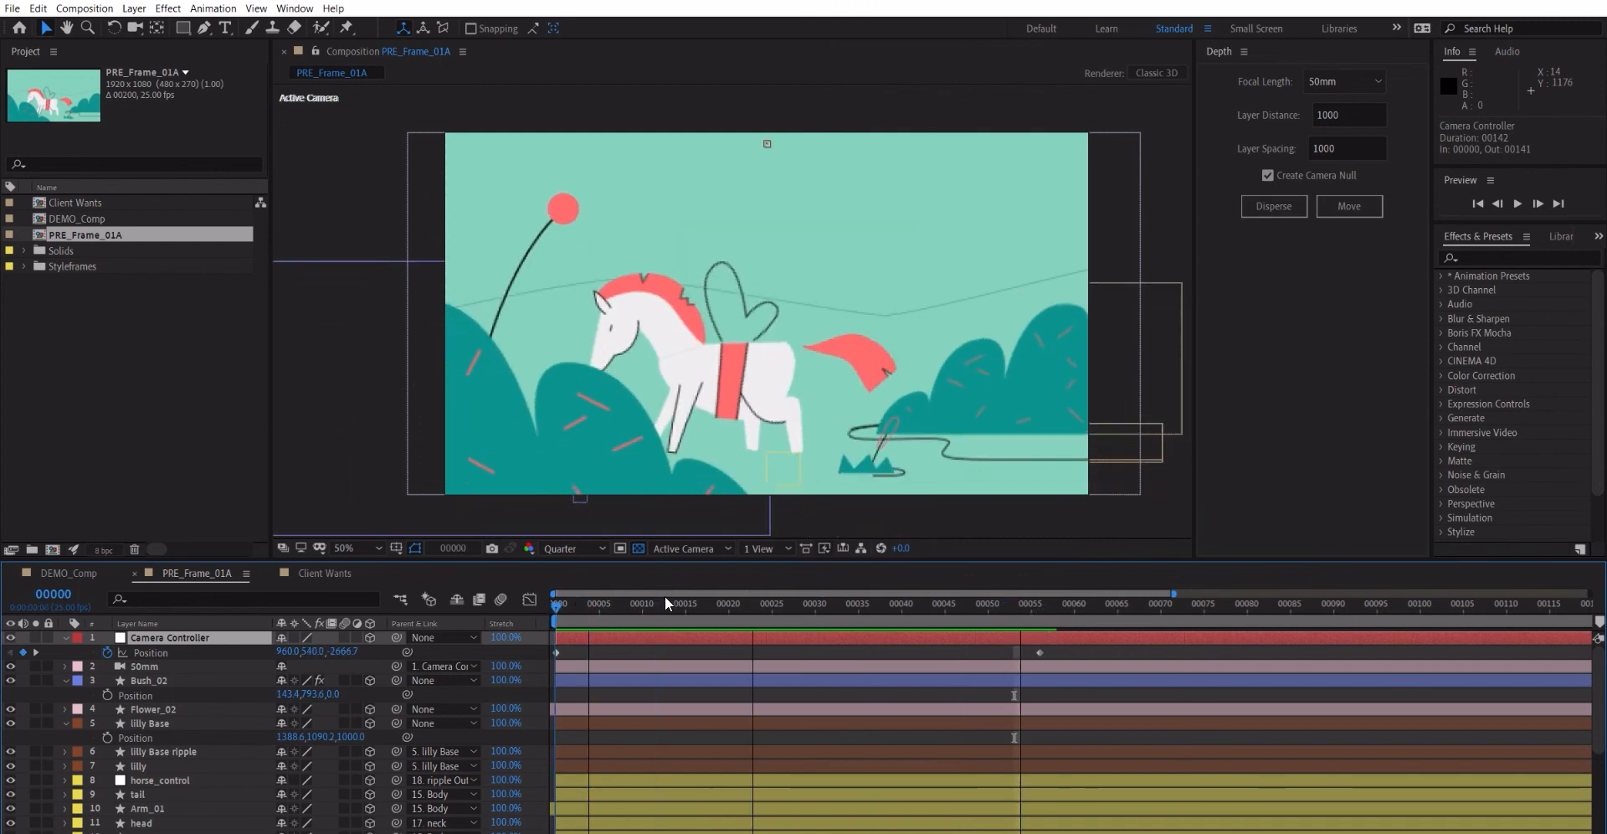
left_click(693, 605)
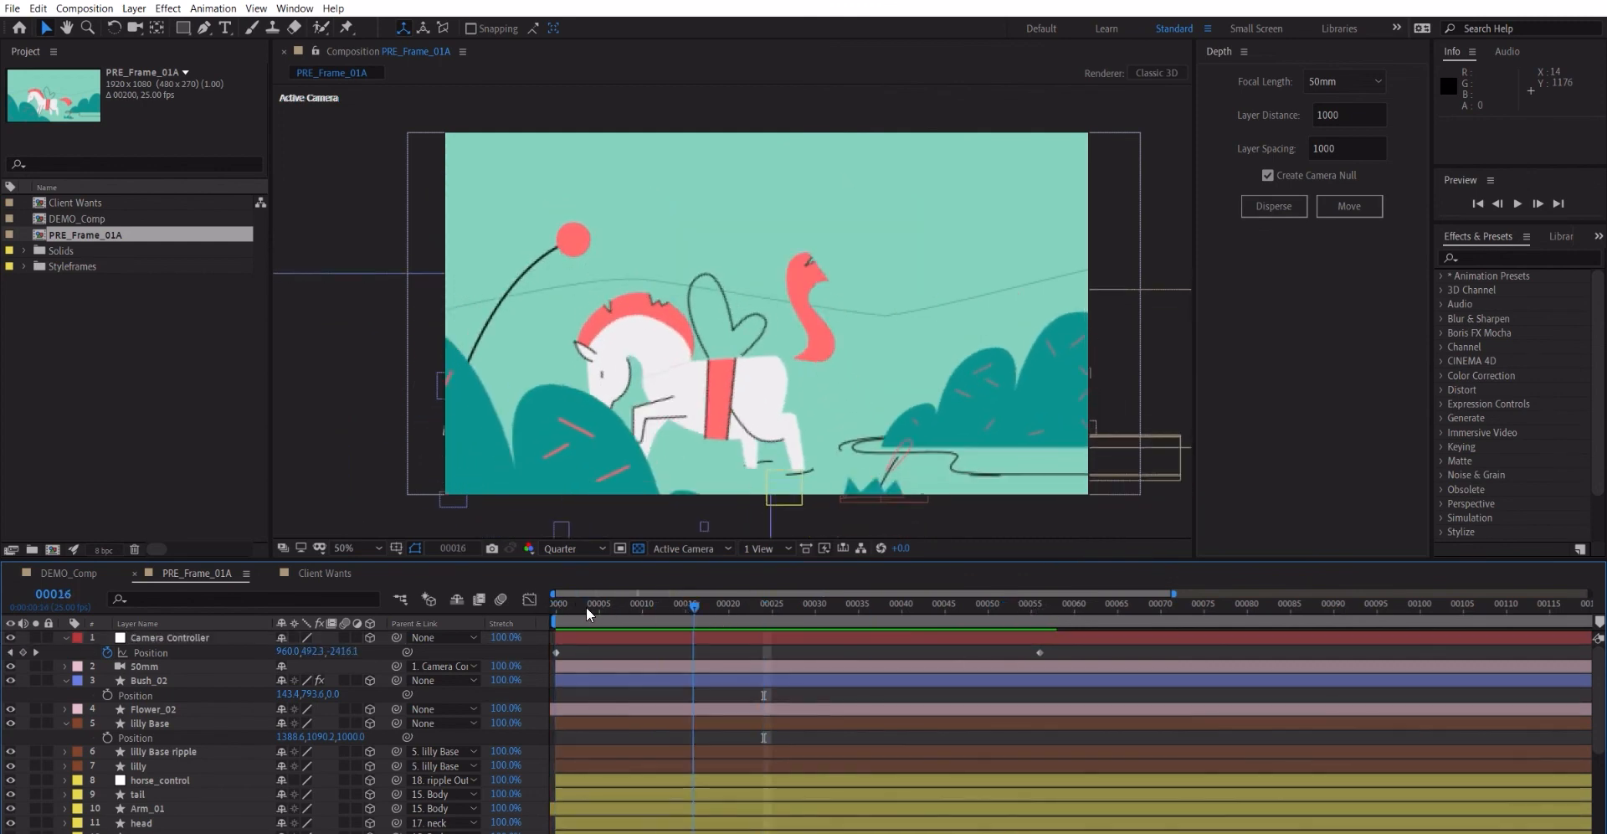